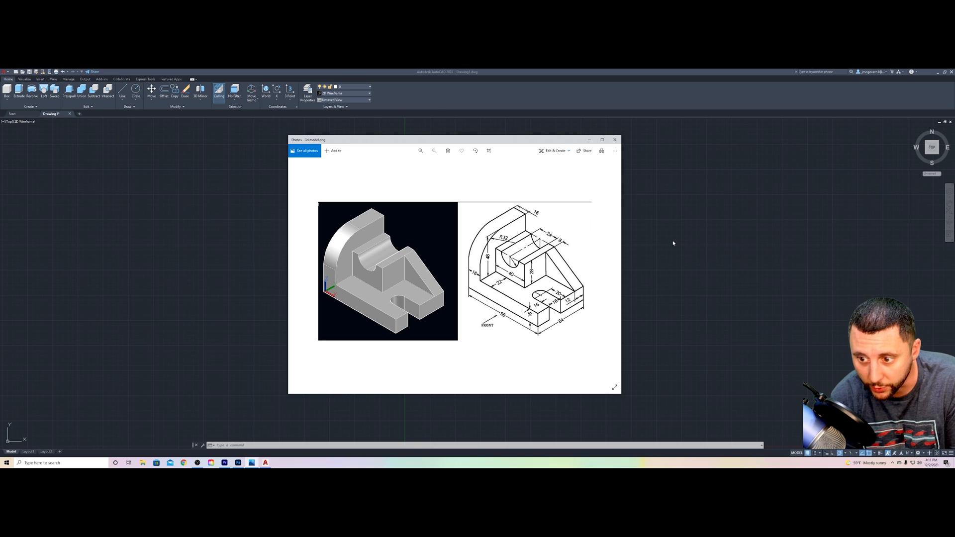
mouse_move(394, 293)
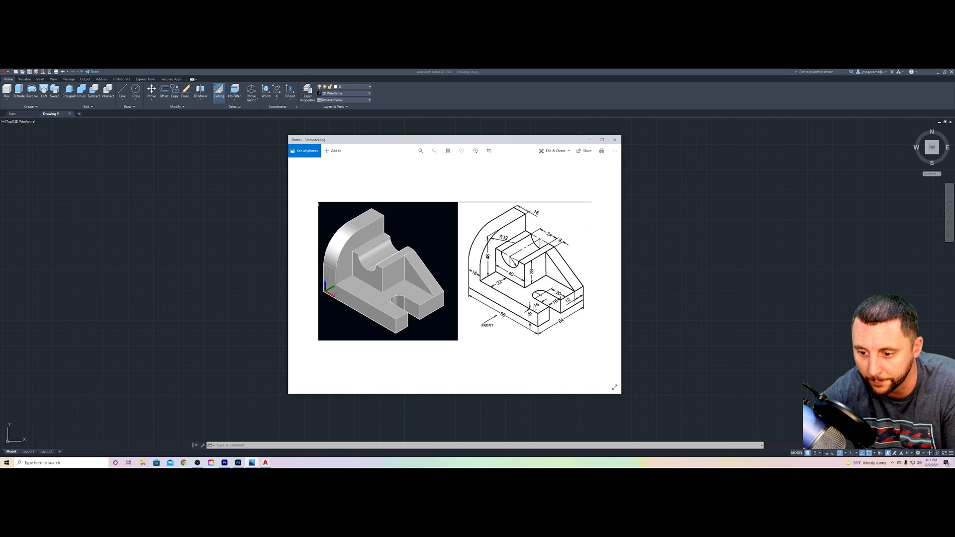
mouse_move(398, 260)
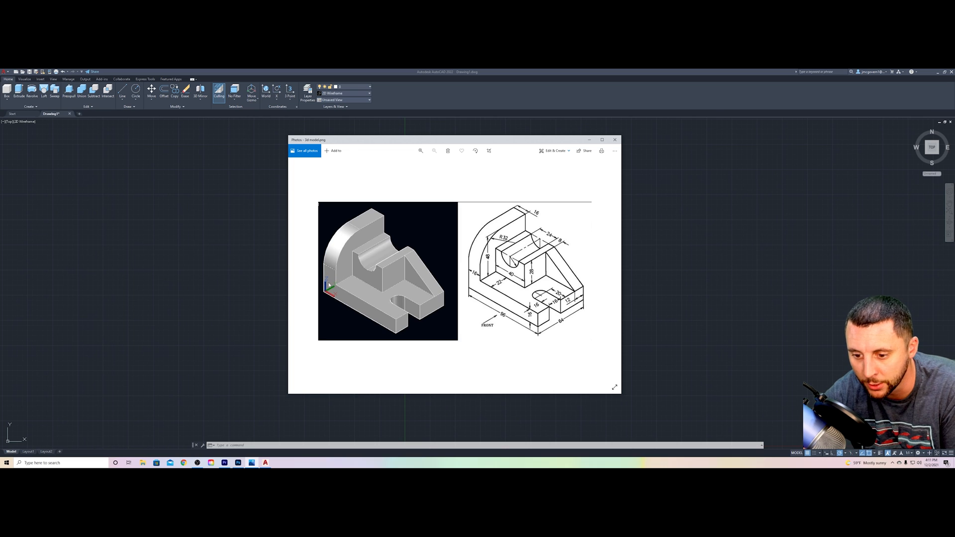
mouse_move(394, 306)
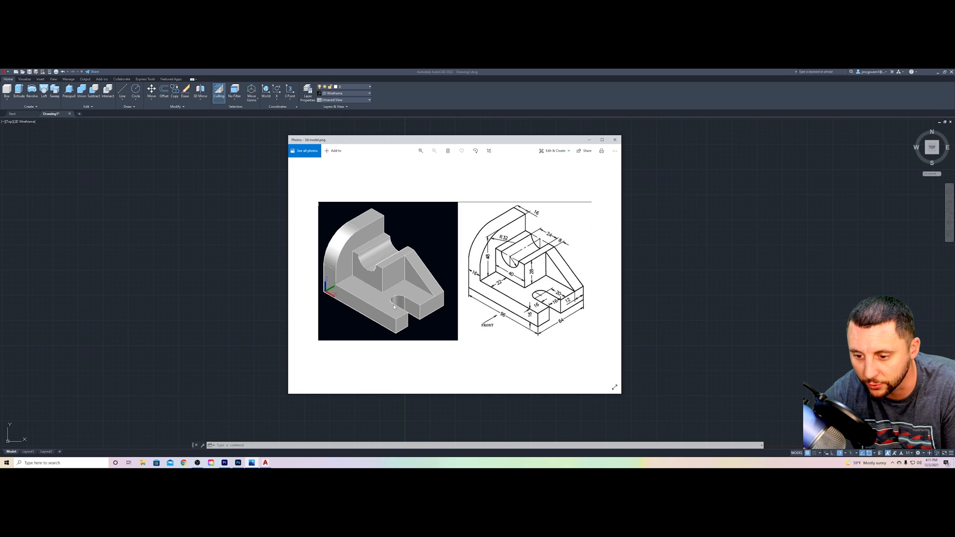
mouse_move(402, 334)
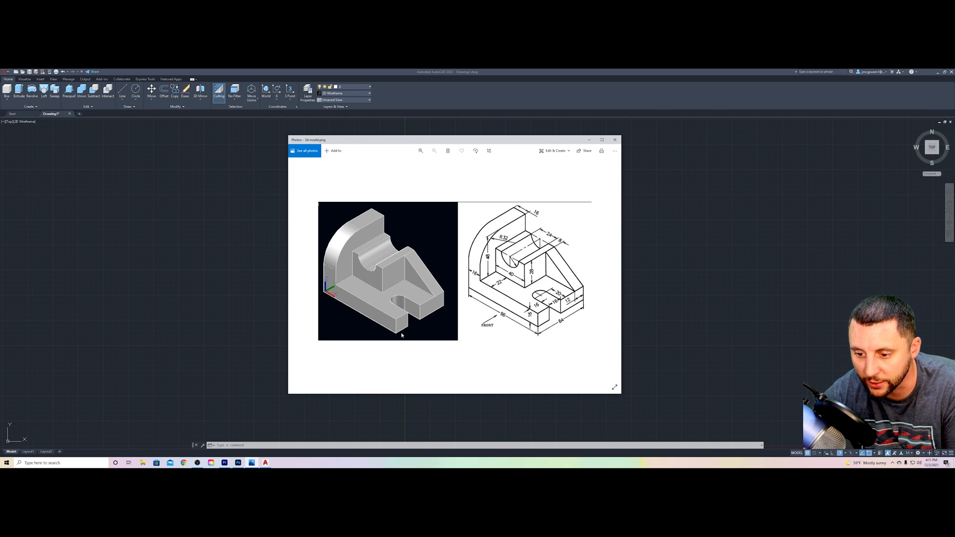
mouse_move(423, 270)
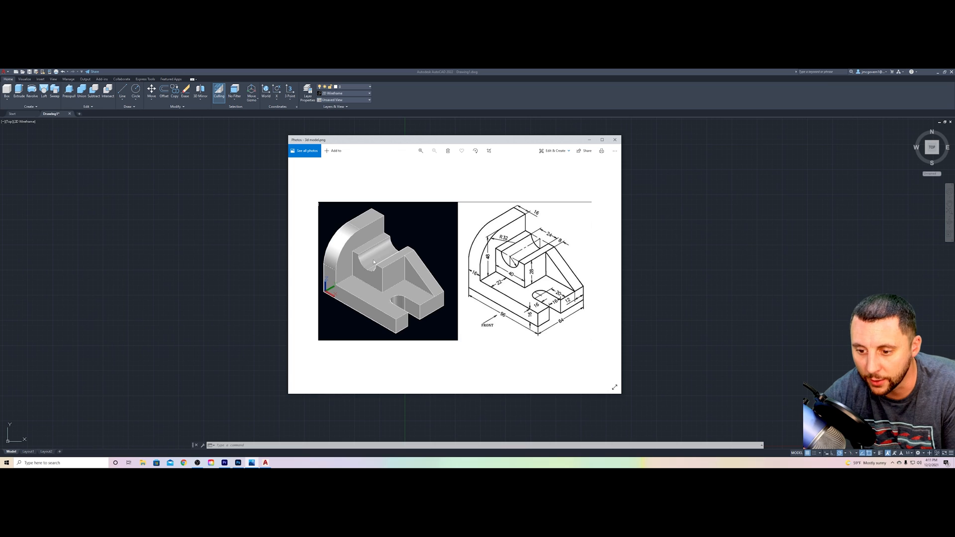
mouse_move(419, 239)
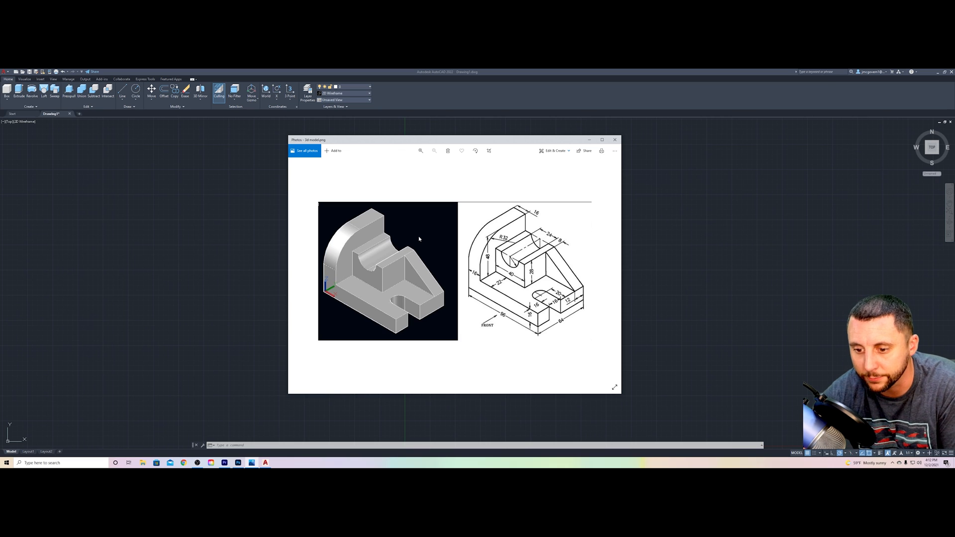
mouse_move(268, 269)
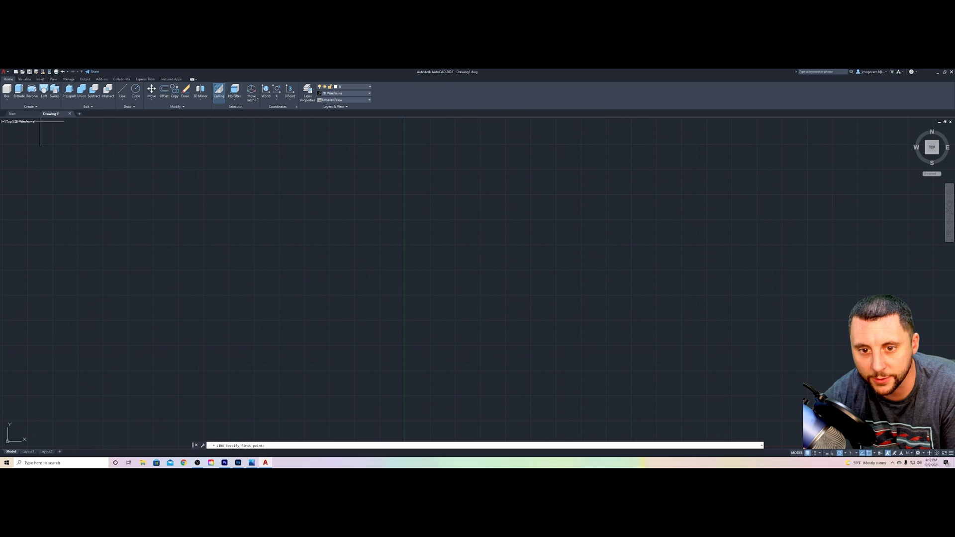
mouse_move(449, 347)
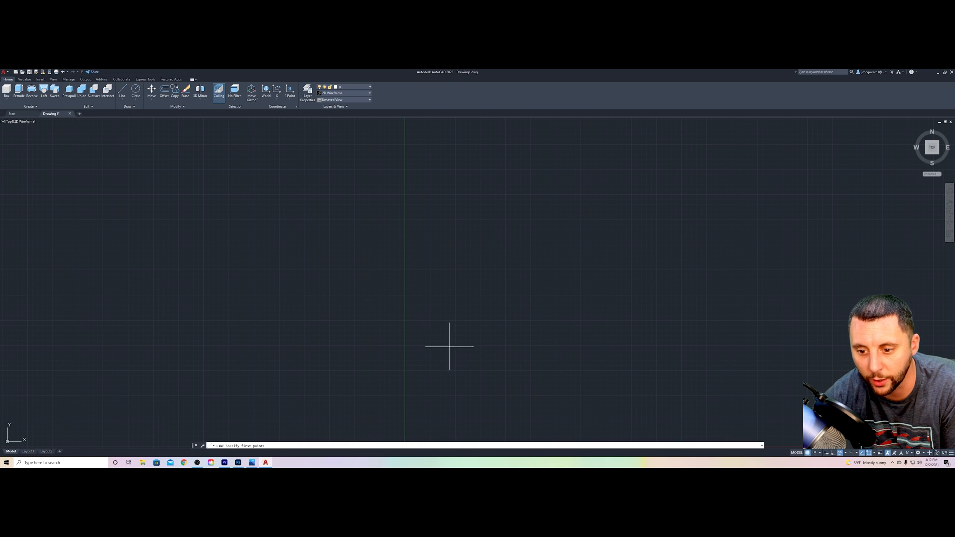
- Draw the four-sided base plate outline as a closed rectangle with LINE
left_click(450, 347)
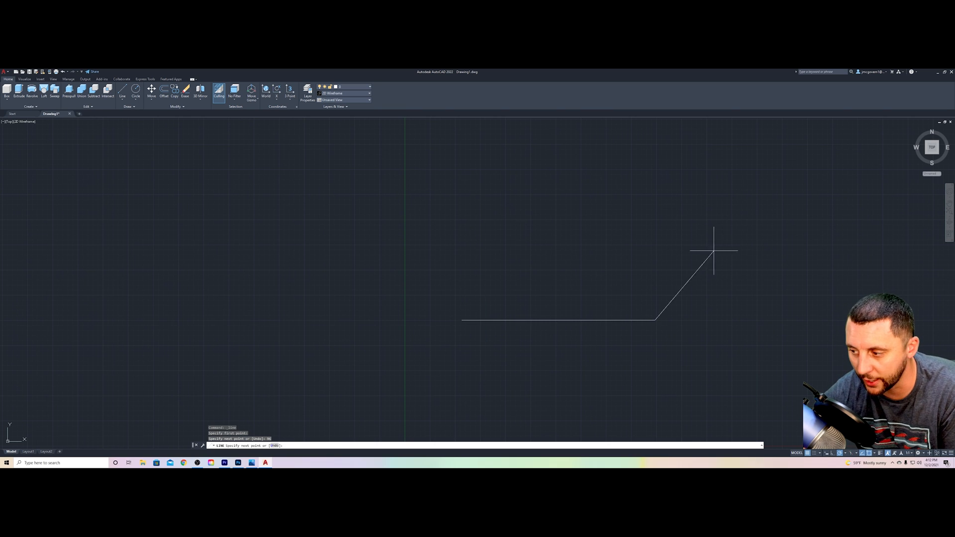
mouse_move(949, 212)
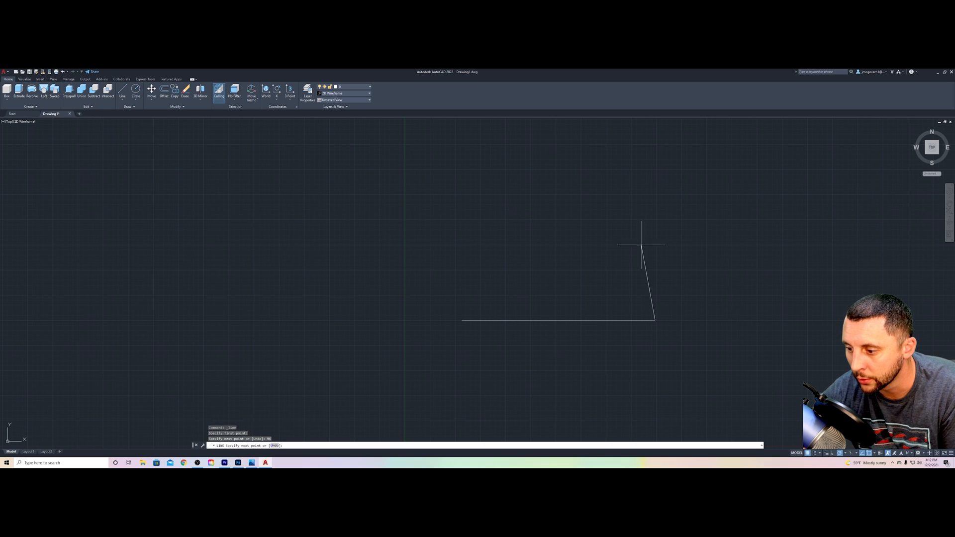
mouse_move(655, 238)
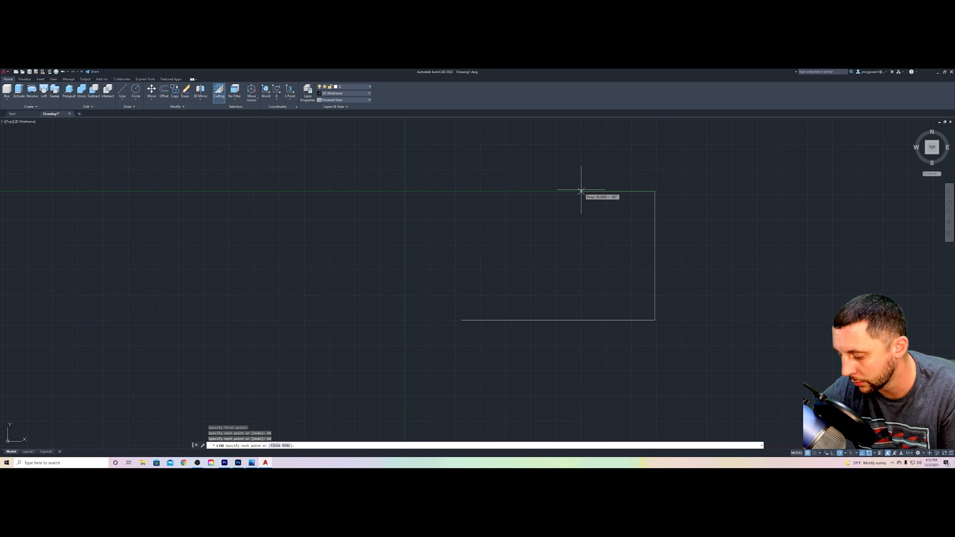
left_click(454, 309)
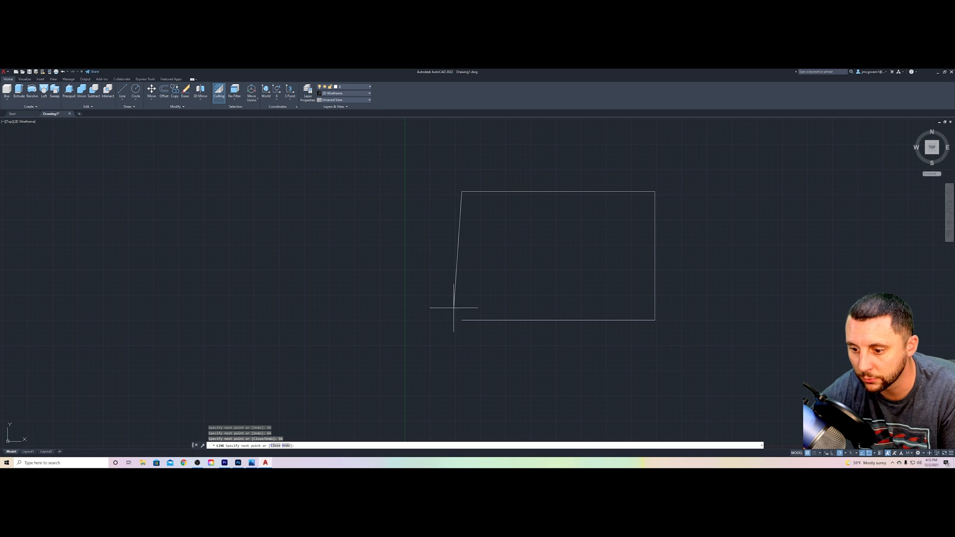
key("Escape")
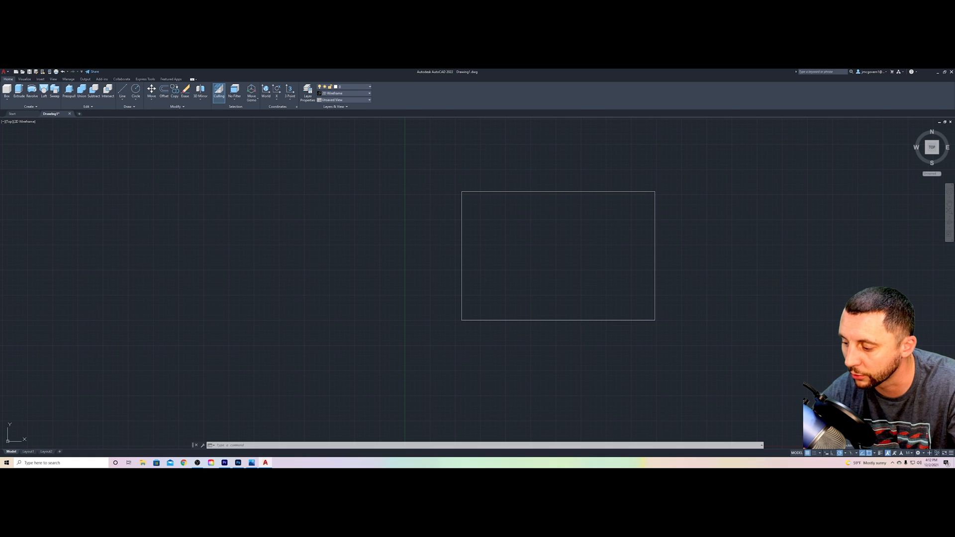
mouse_move(790, 370)
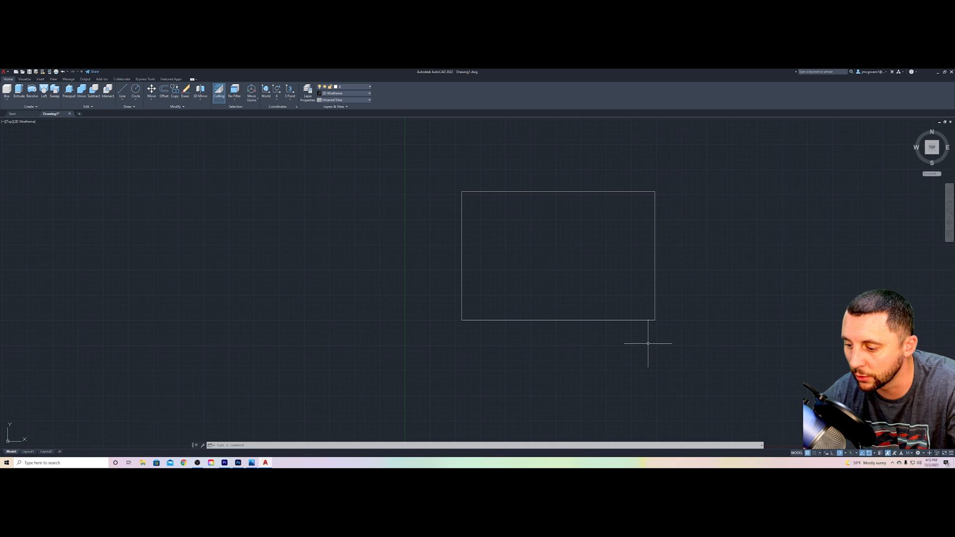
mouse_move(609, 338)
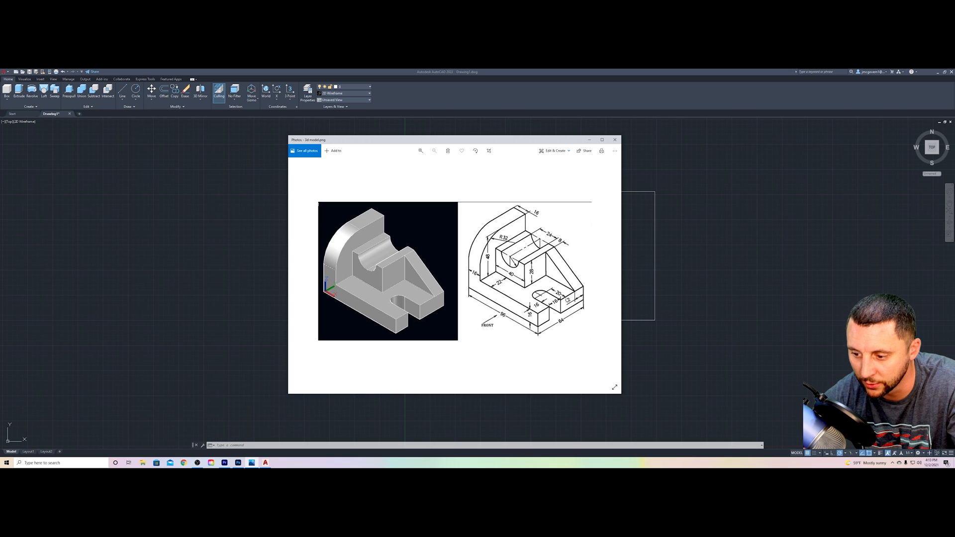
- Offset the bottom edge upward and trim the crossing lines to form the notch
left_click(615, 139)
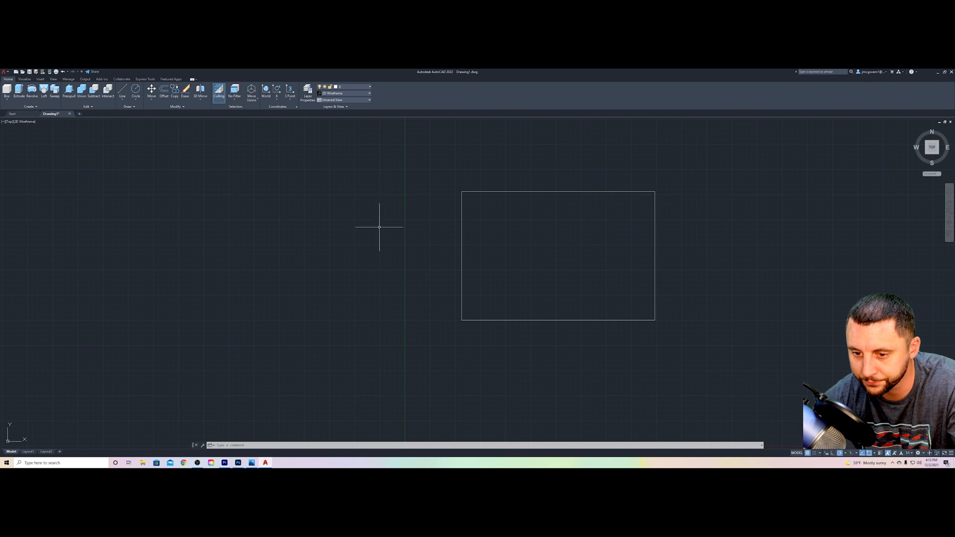
left_click(164, 90)
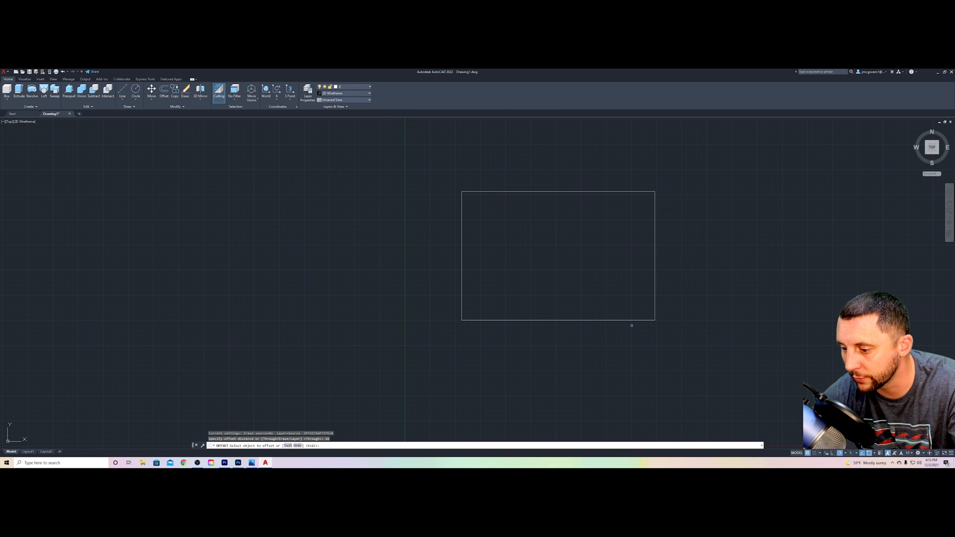
left_click(630, 286)
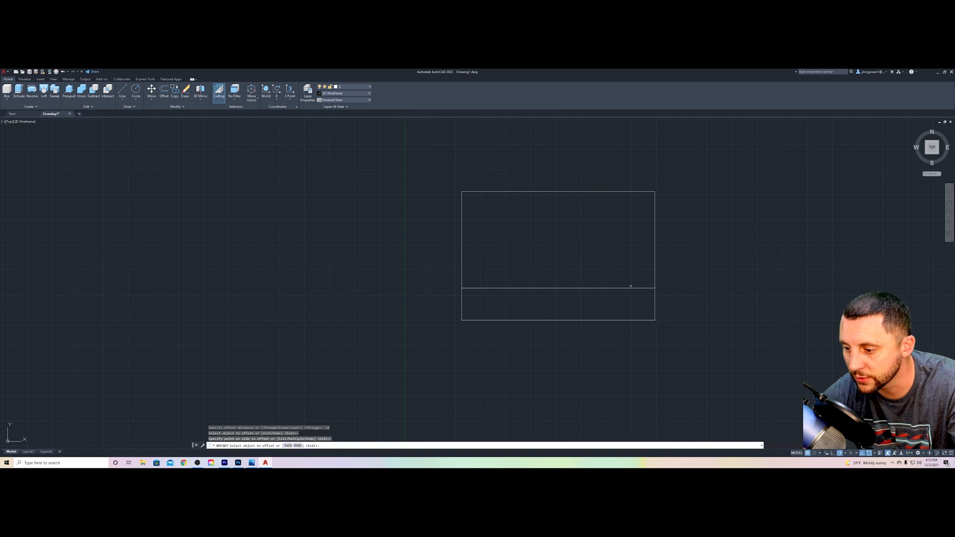
left_click(630, 271)
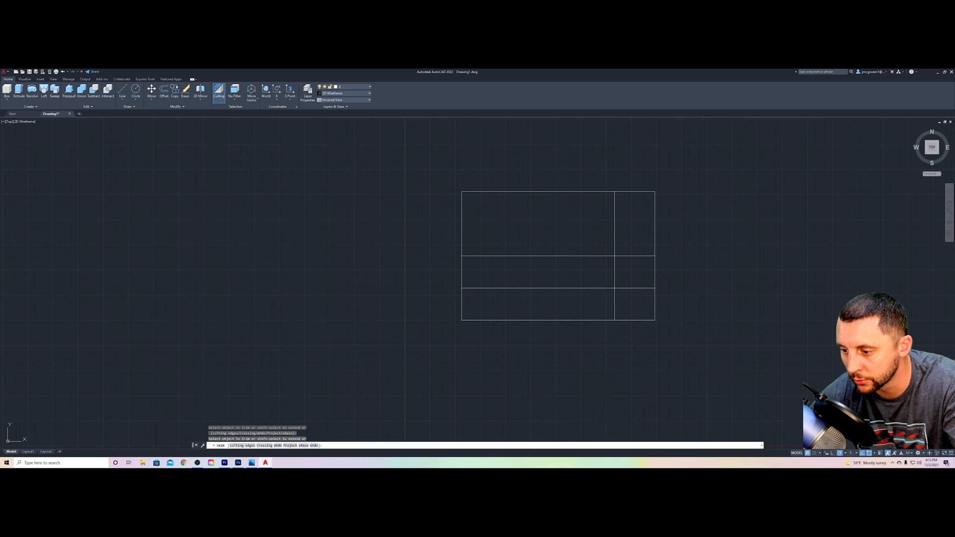
left_click(583, 303)
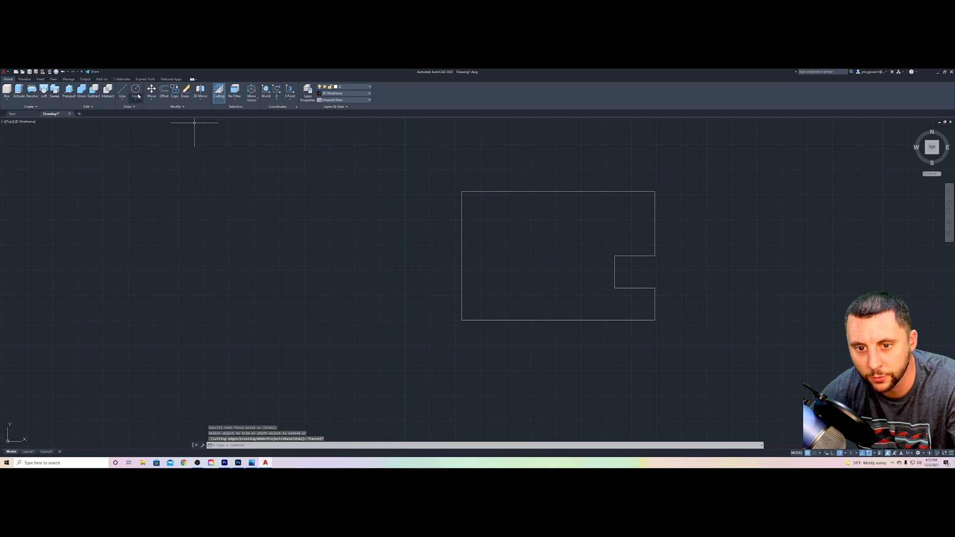
- Draw a two-point circle across the notch for its rounded end
left_click(135, 90)
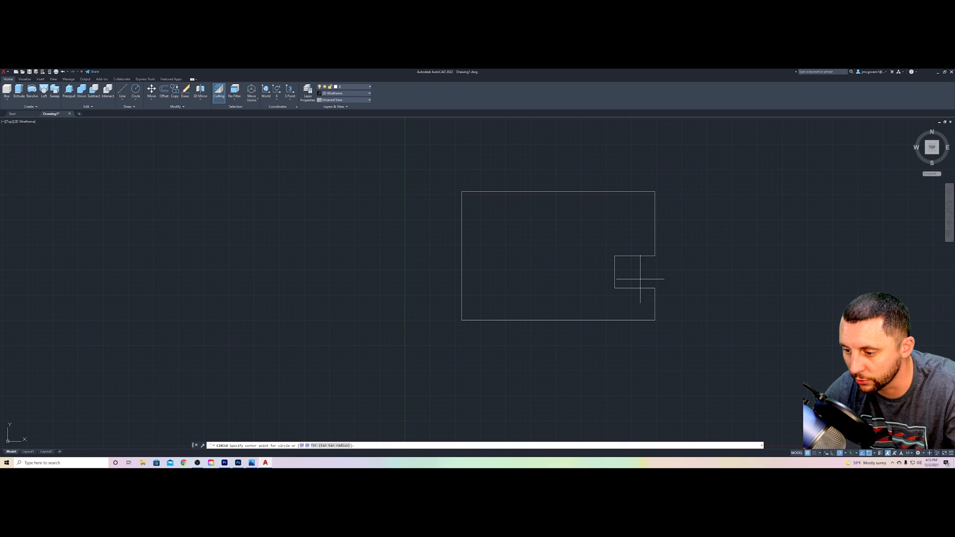
left_click(615, 272)
type("2P")
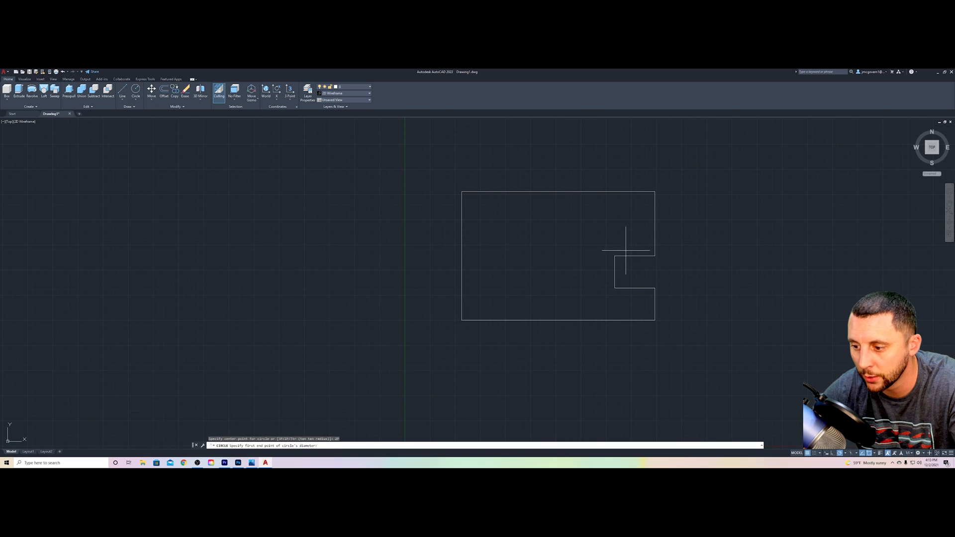
left_click(627, 271)
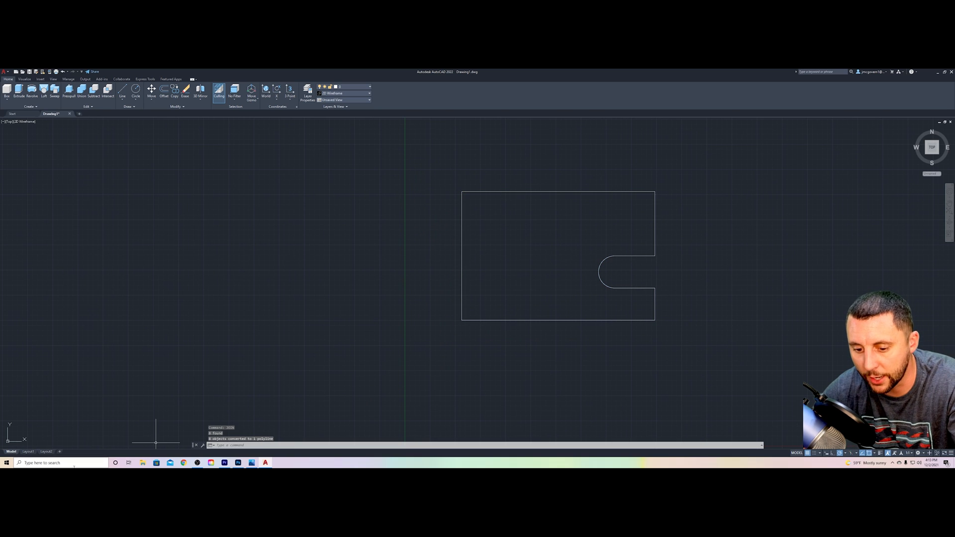
mouse_move(539, 197)
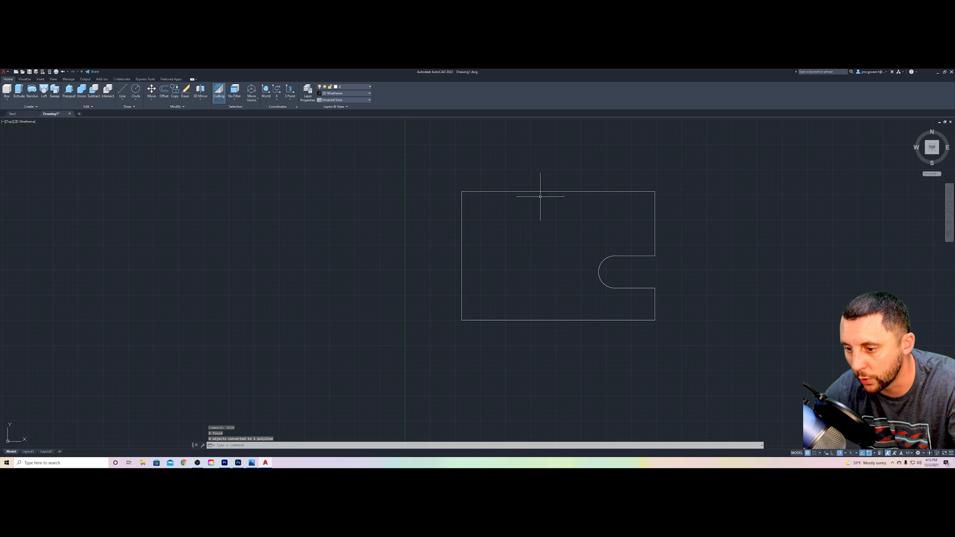
mouse_move(485, 314)
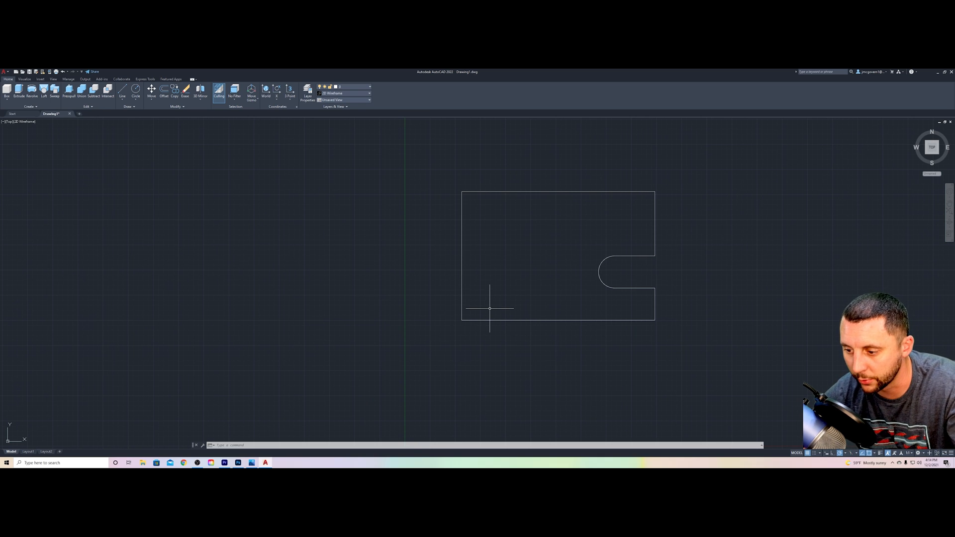
- Extrude the joined notched outline into the base plate, checking dimensions in the reference image
left_click(545, 196)
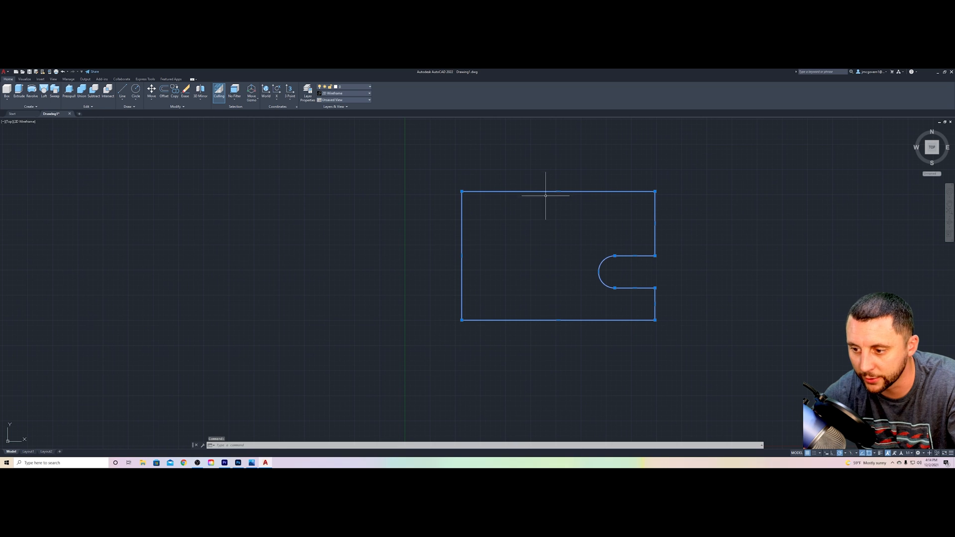
mouse_move(642, 252)
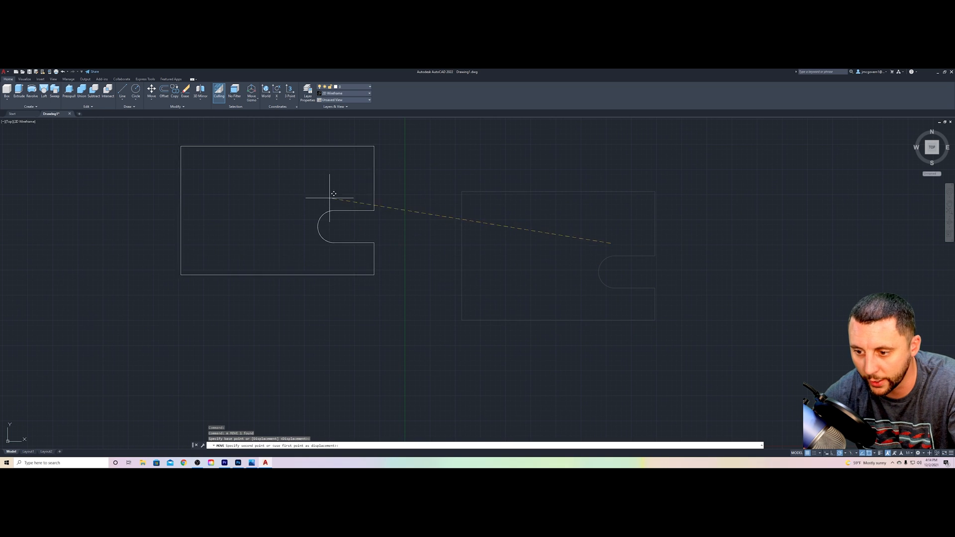
left_click(267, 154)
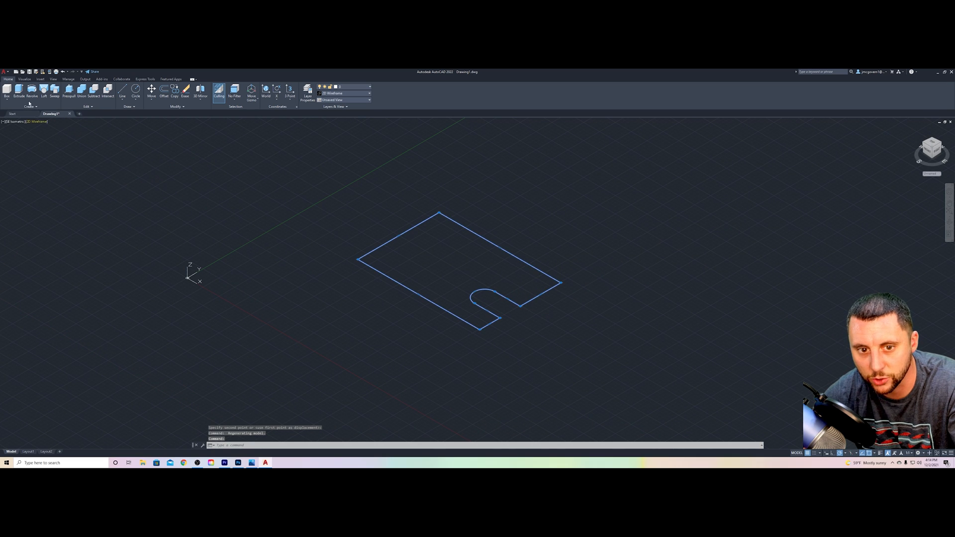
key("alt+tab")
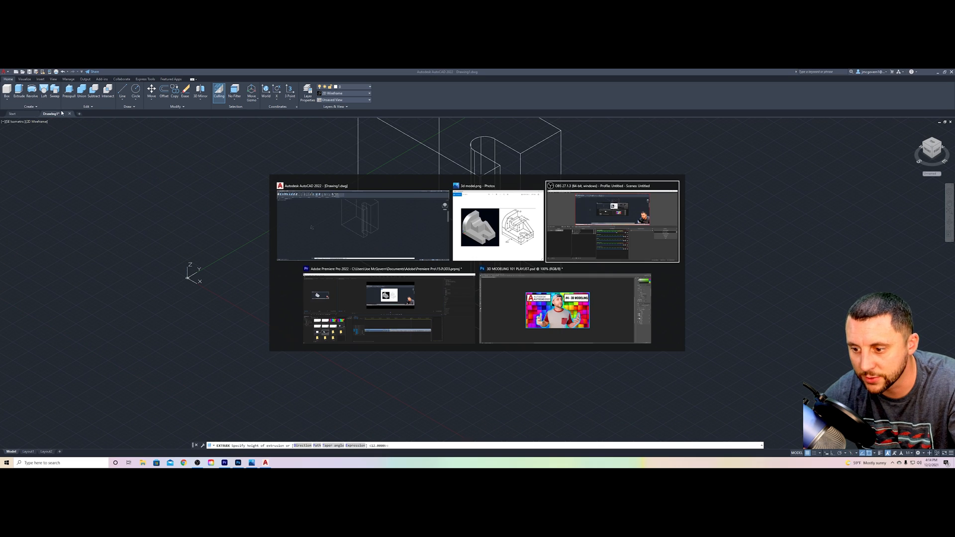
left_click(498, 225)
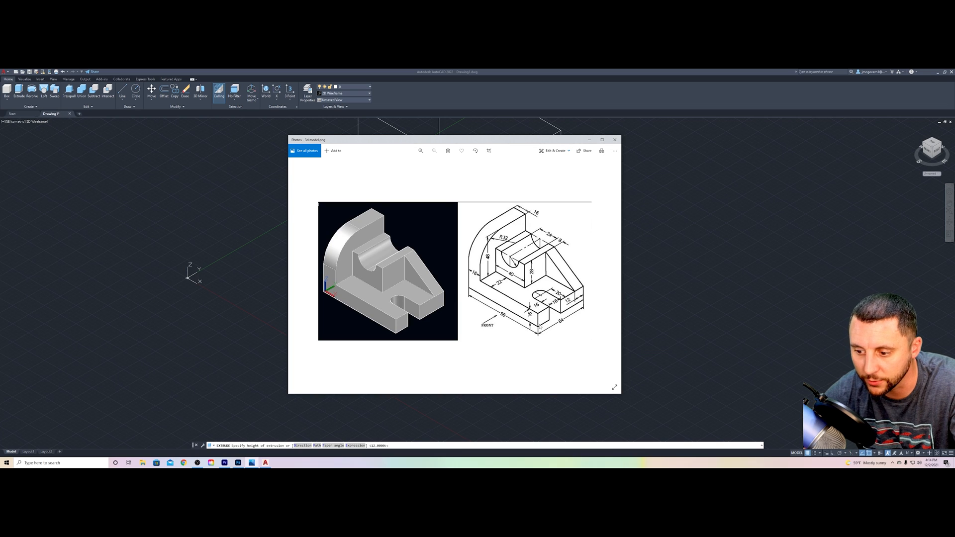
left_click(614, 139)
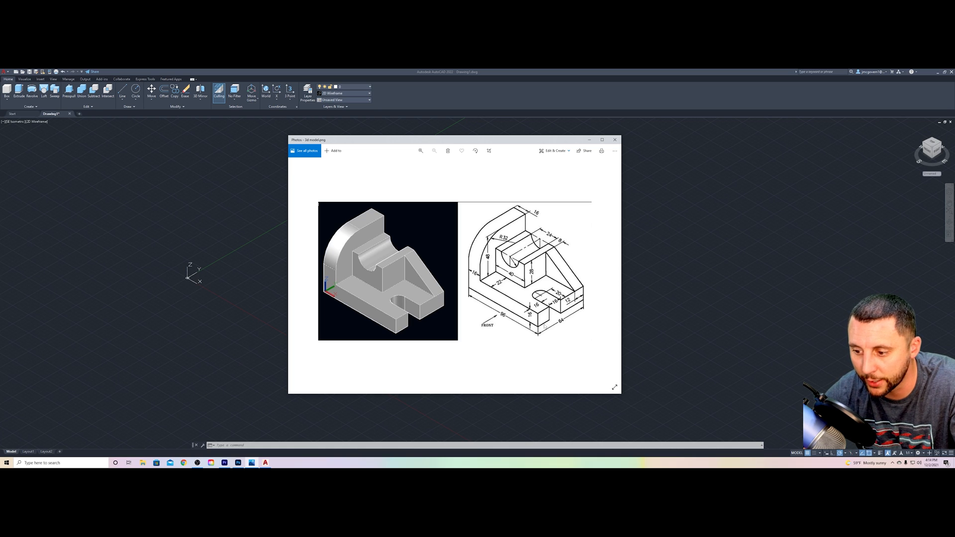
left_click(614, 139)
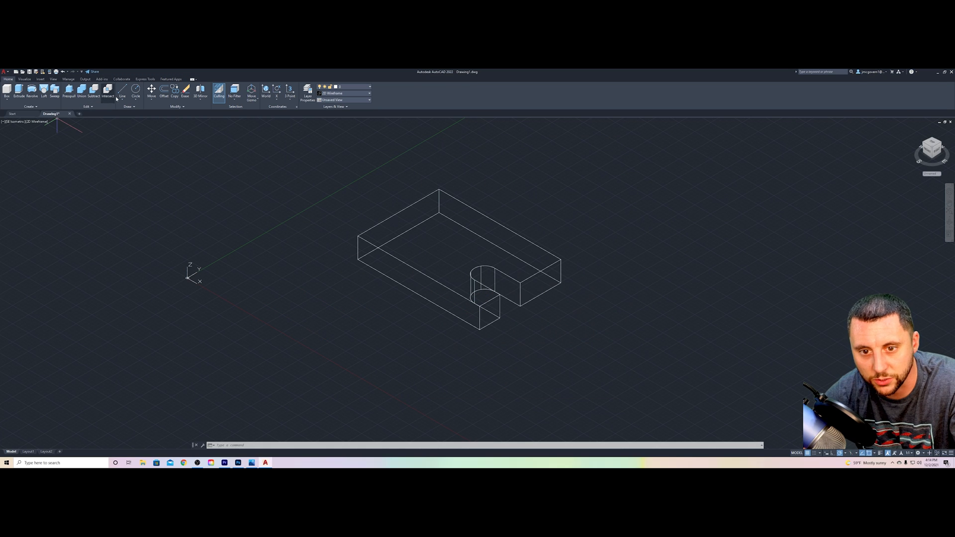
- Draw the narrow wall rectangle from the plate's back corner with LINE
left_click(122, 92)
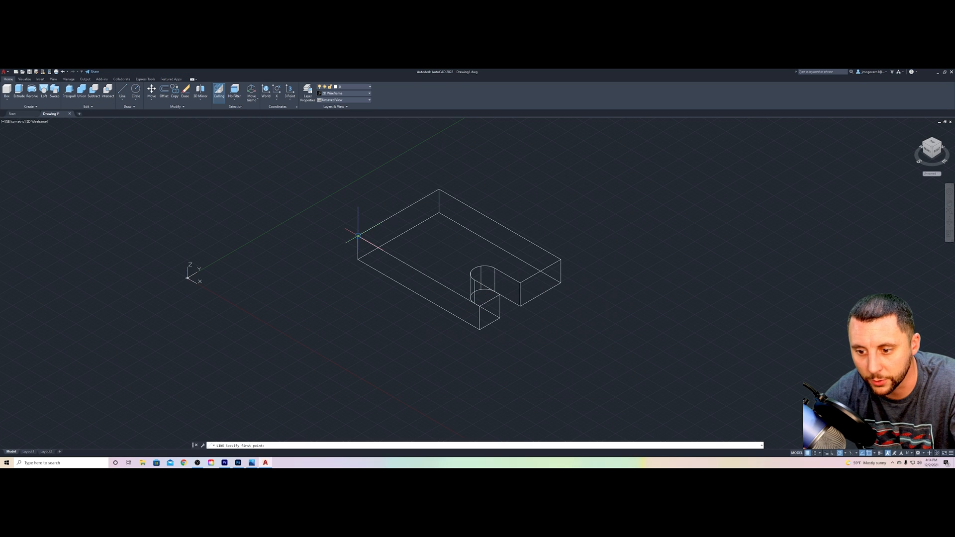
left_click(441, 189)
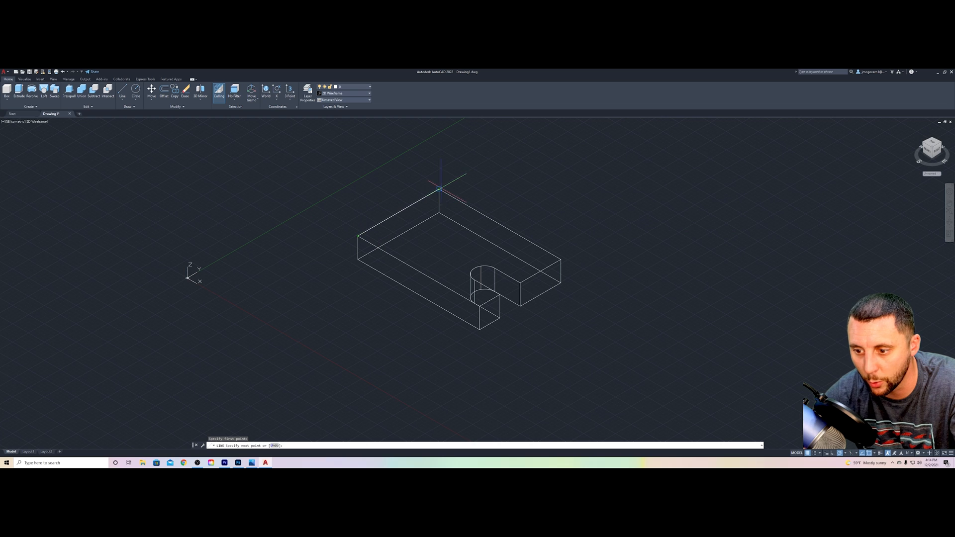
mouse_move(436, 188)
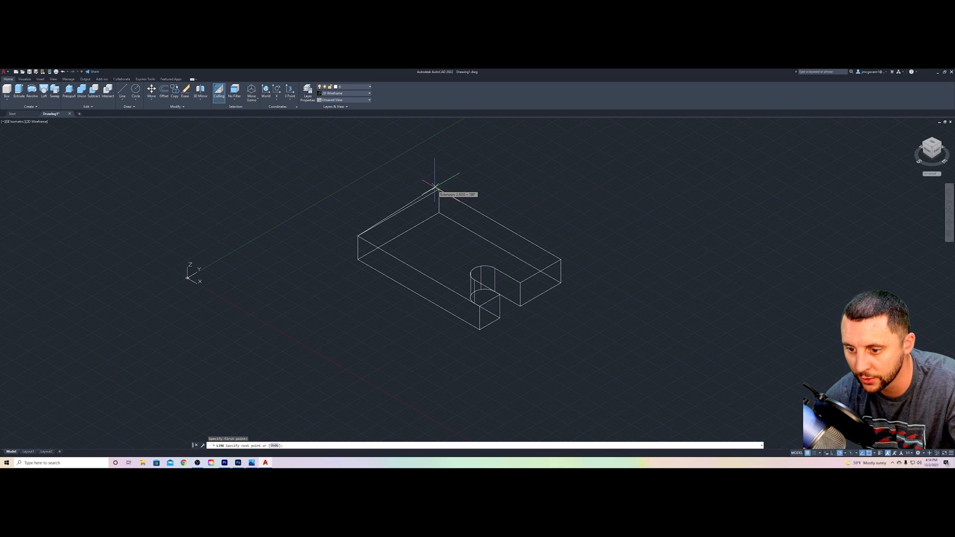
mouse_move(437, 185)
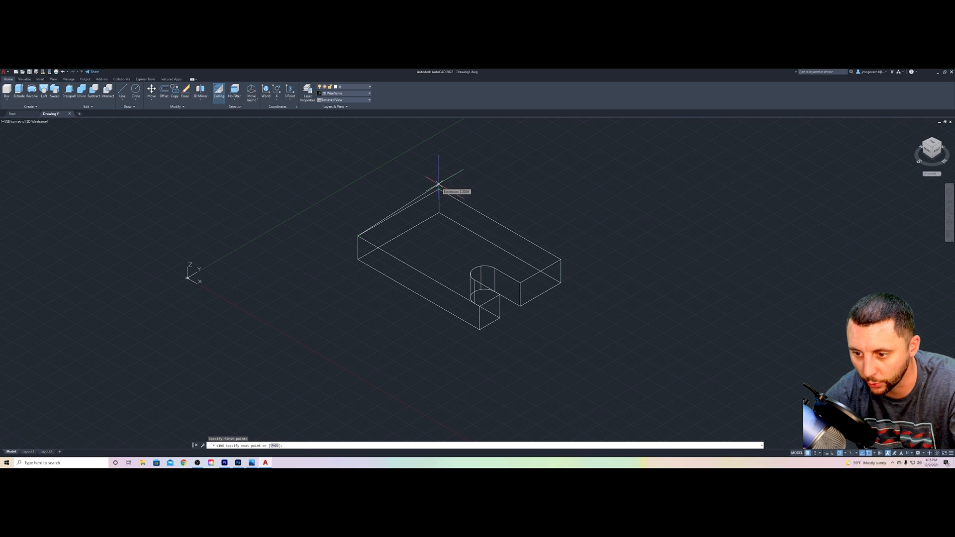
mouse_move(438, 189)
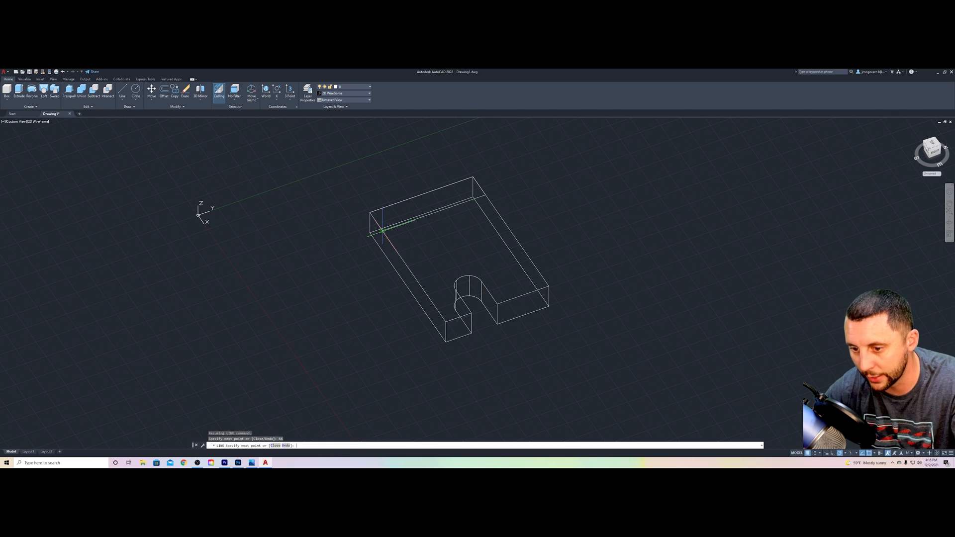
key("Escape")
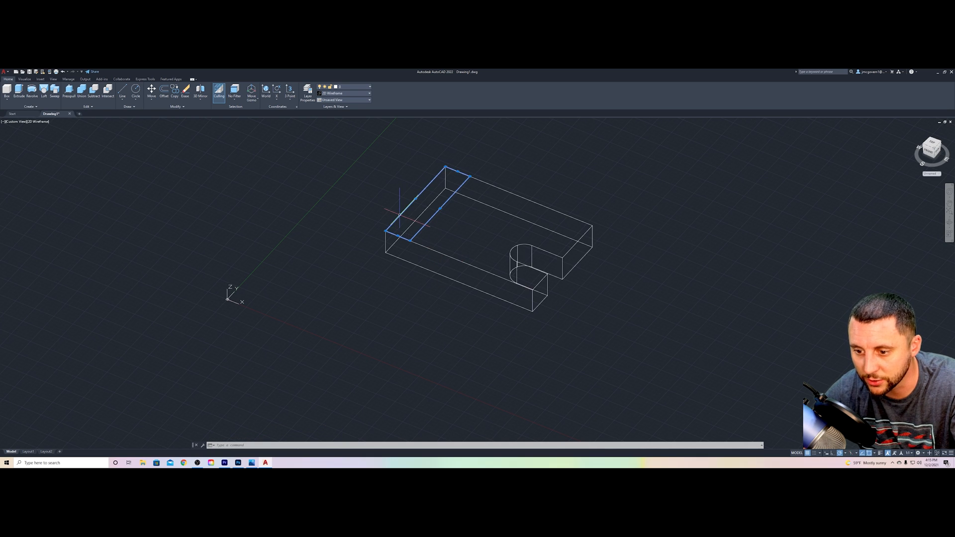
mouse_move(405, 231)
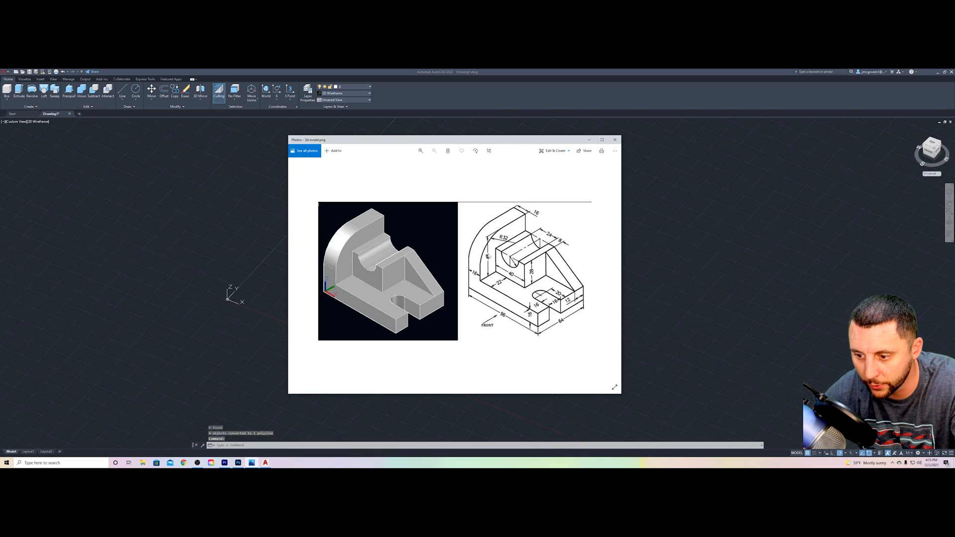
- Extrude the wall profile upward and fillet its top outer edge
left_click(615, 139)
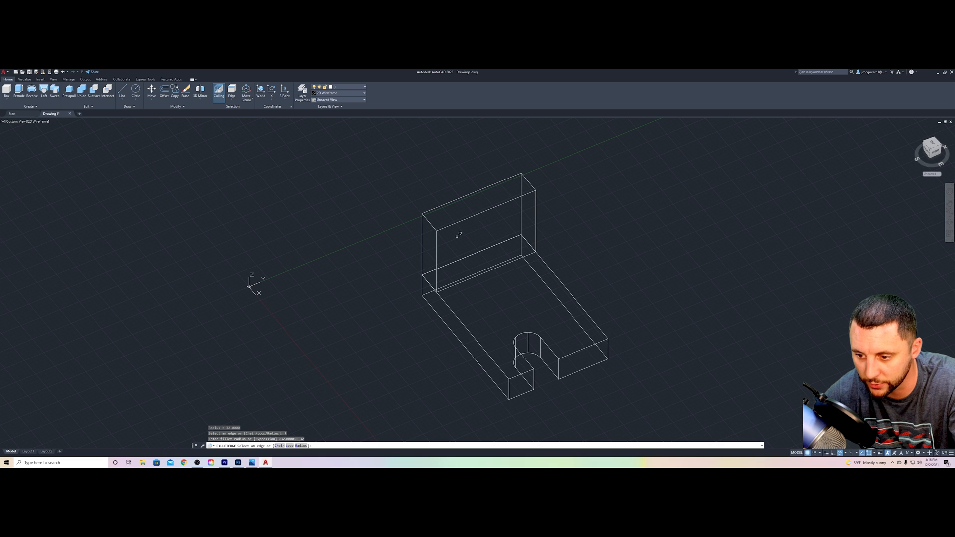
mouse_move(432, 221)
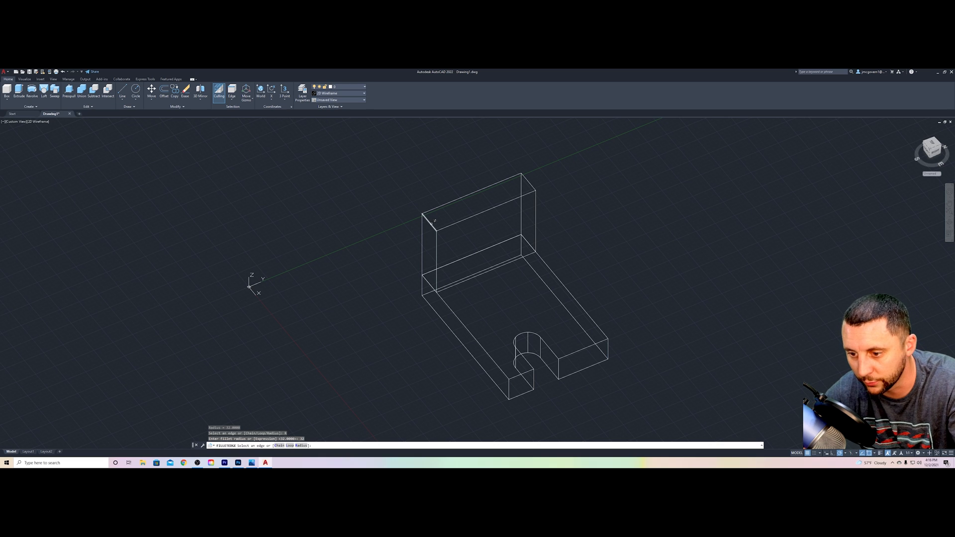
left_click(434, 221)
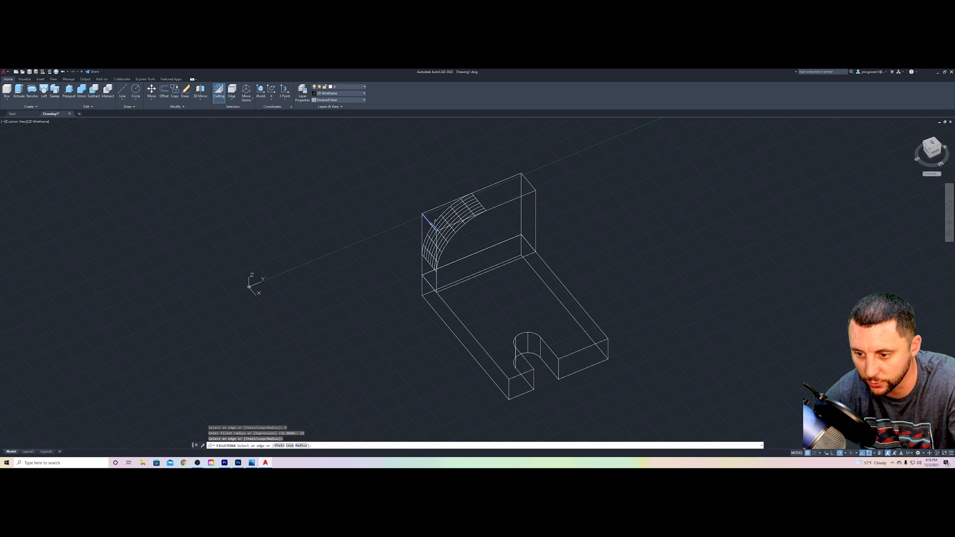
left_click(429, 228)
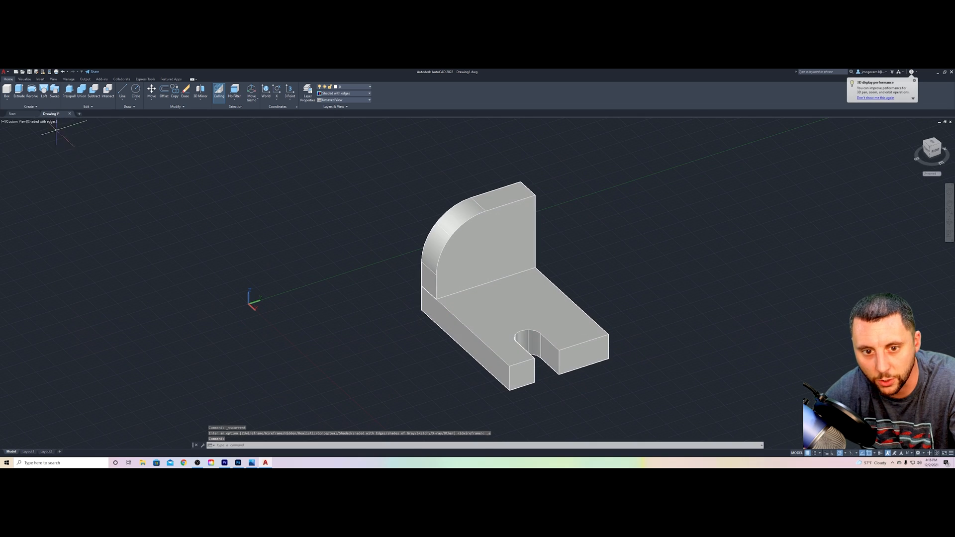
key("alt+tab")
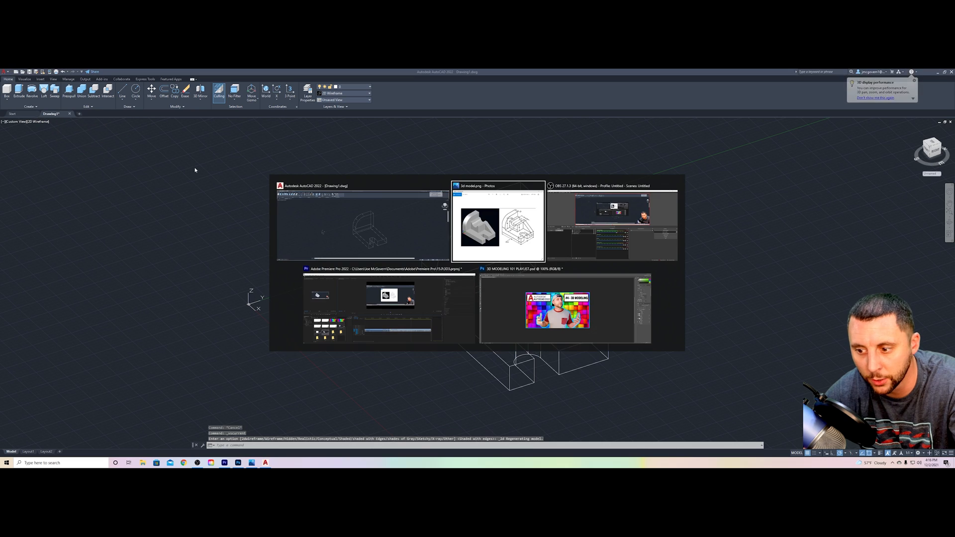
- Study the dimensions in the 3d model.png reference drawing
left_click(498, 222)
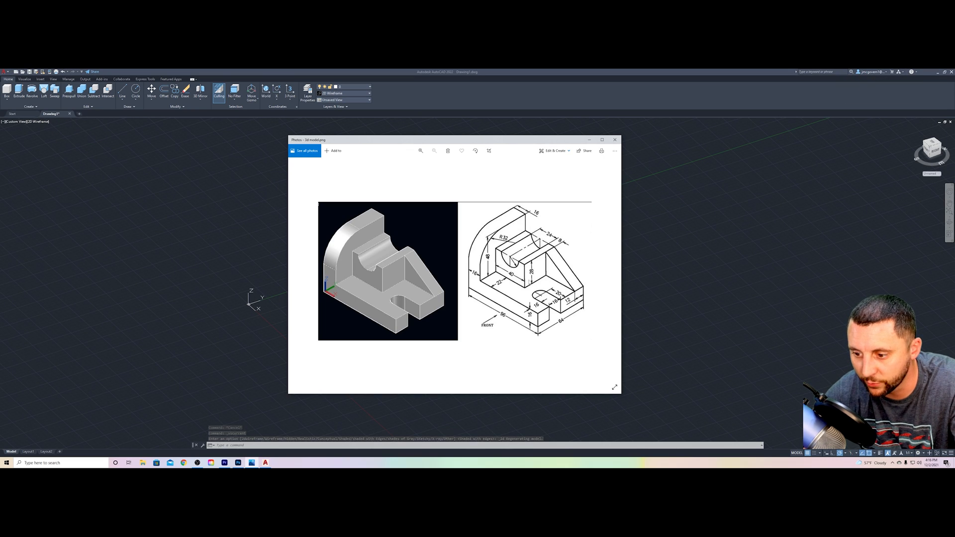
left_click(615, 140)
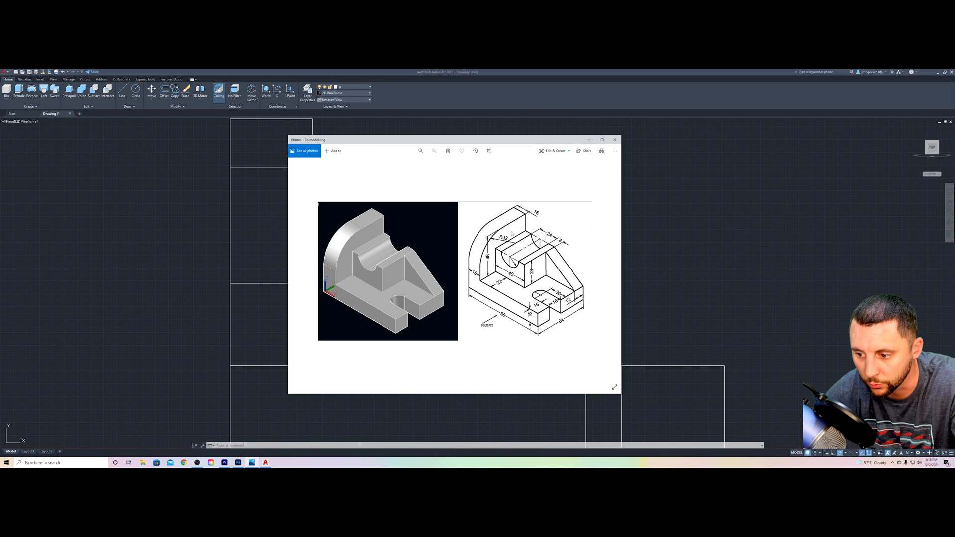
mouse_move(611, 309)
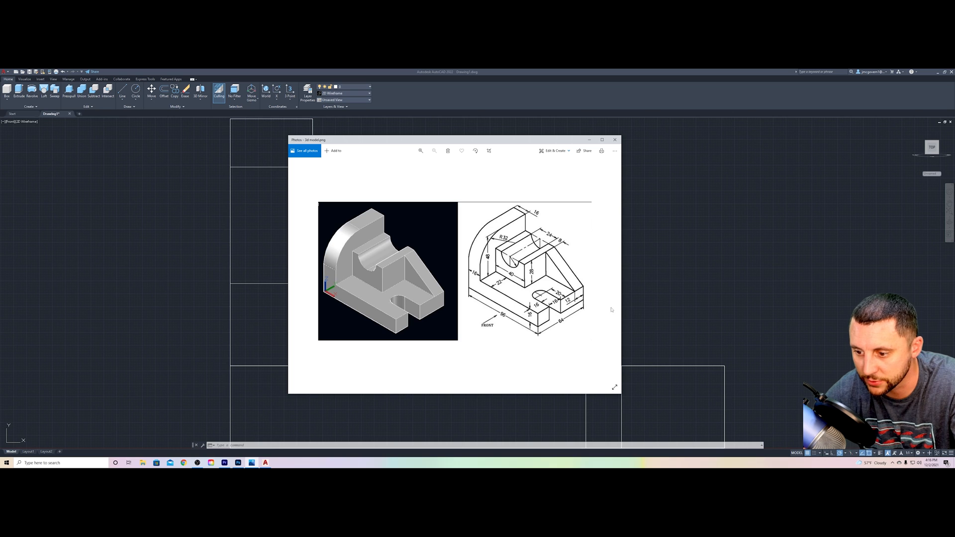
left_click(615, 139)
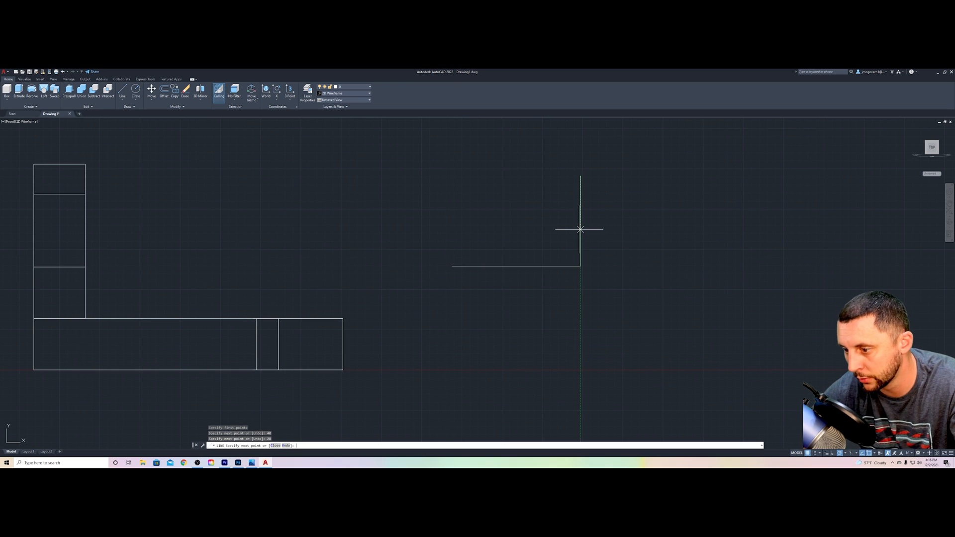
mouse_move(516, 177)
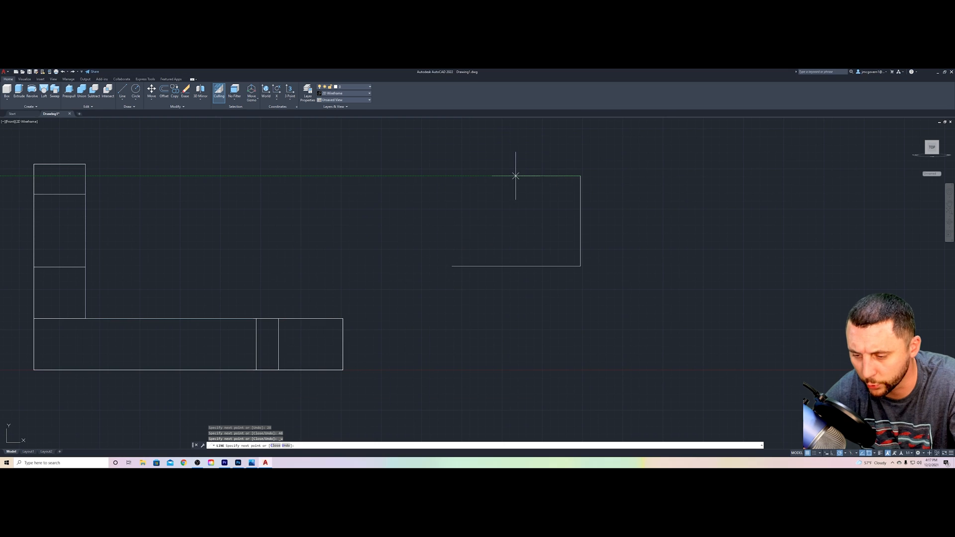
mouse_move(498, 177)
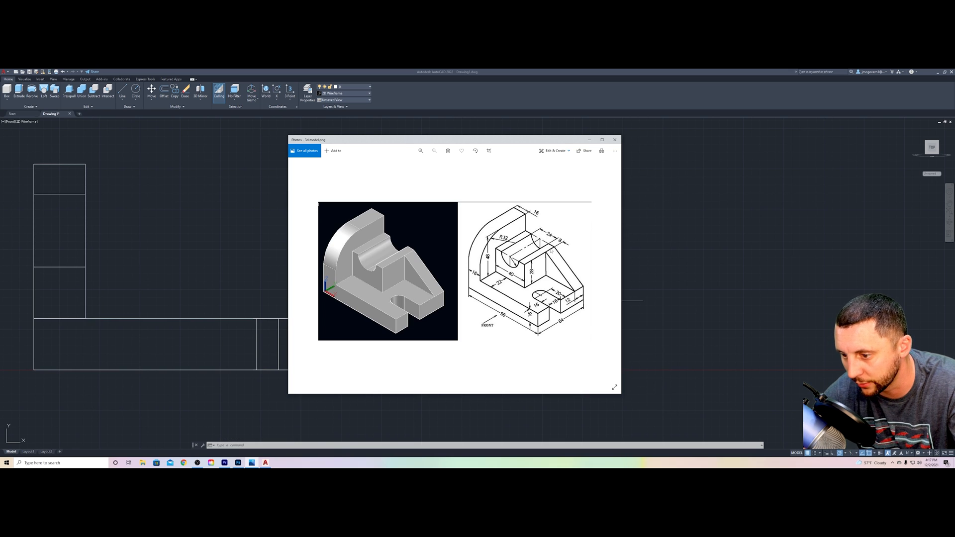
- Close the saddle block rectangle beside the front view outline
left_click(614, 139)
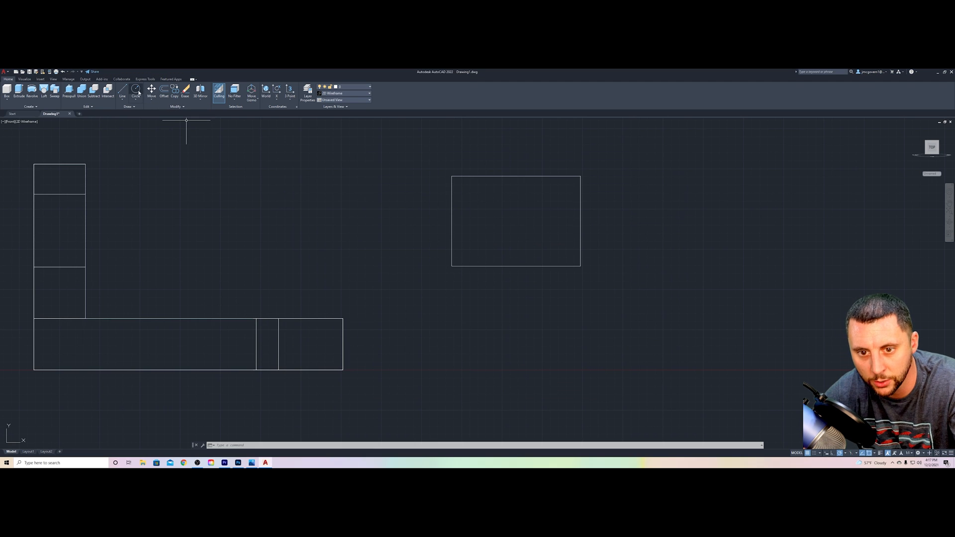
left_click(135, 90)
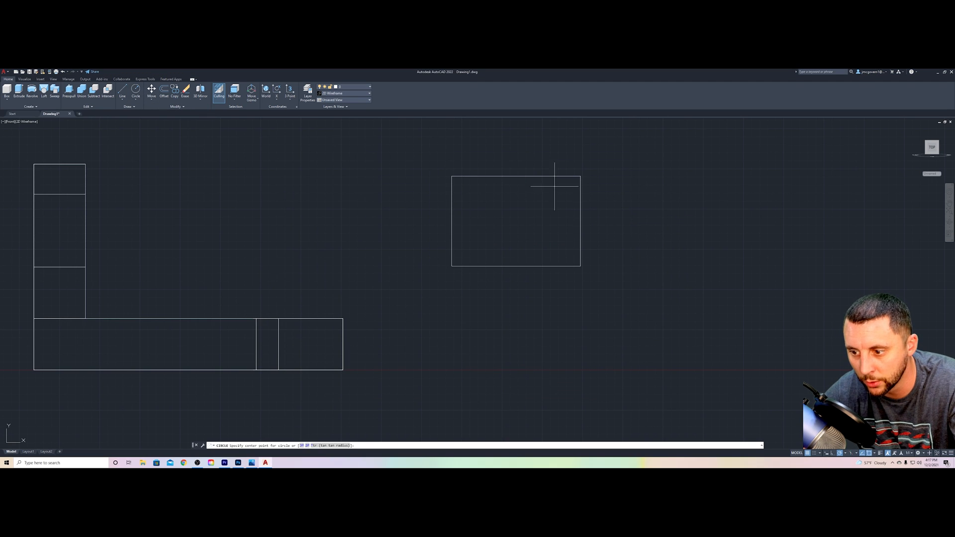
- Centre a circle on the rectangle's top-edge midpoint for the semicircular notch
key("Escape")
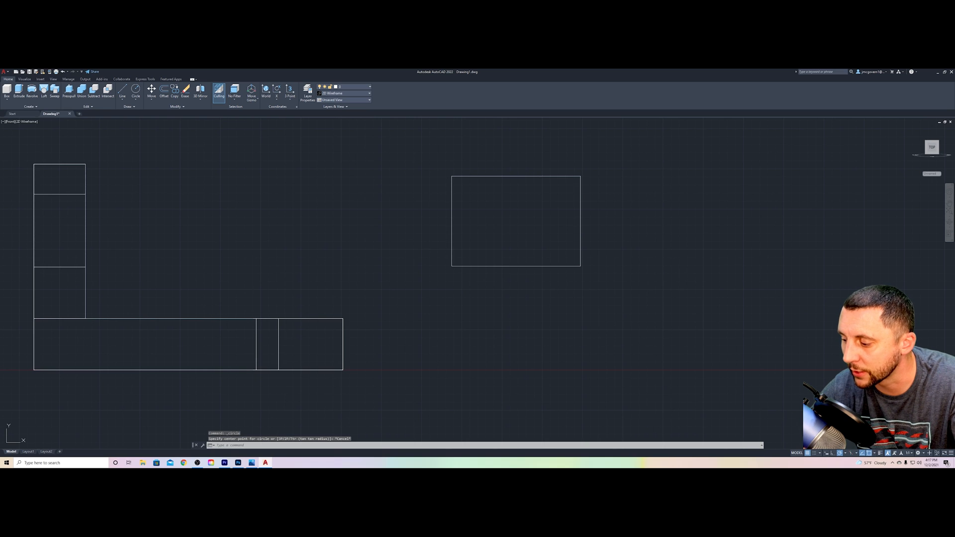
mouse_move(689, 143)
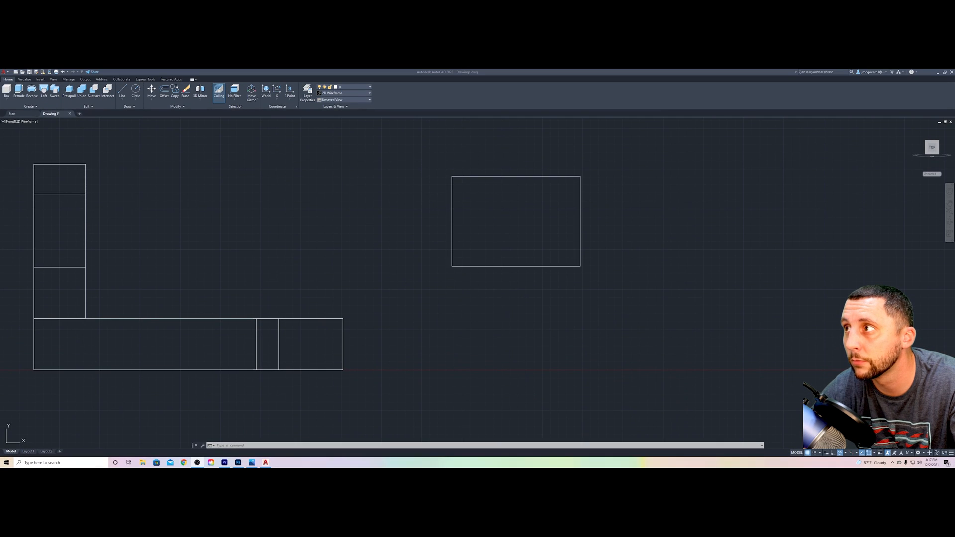
mouse_move(710, 262)
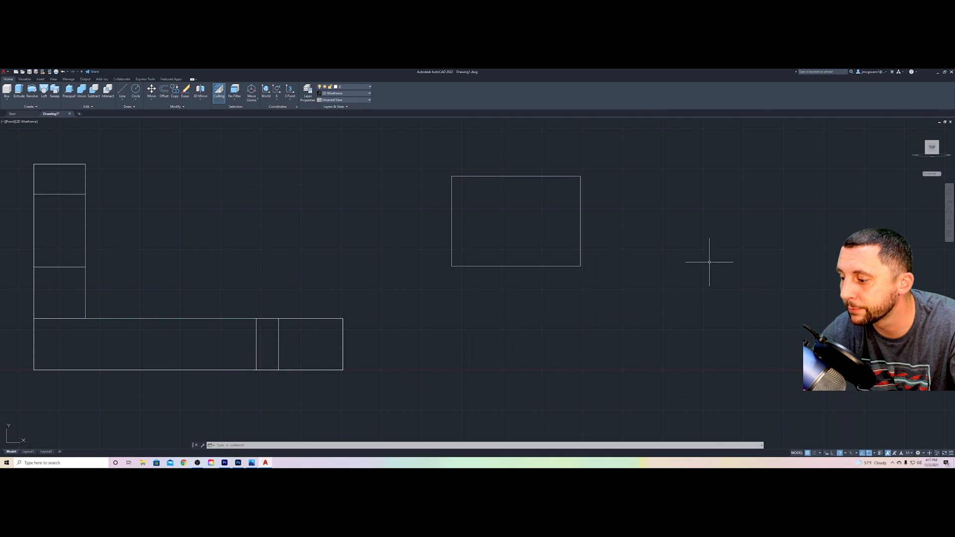
left_click(919, 453)
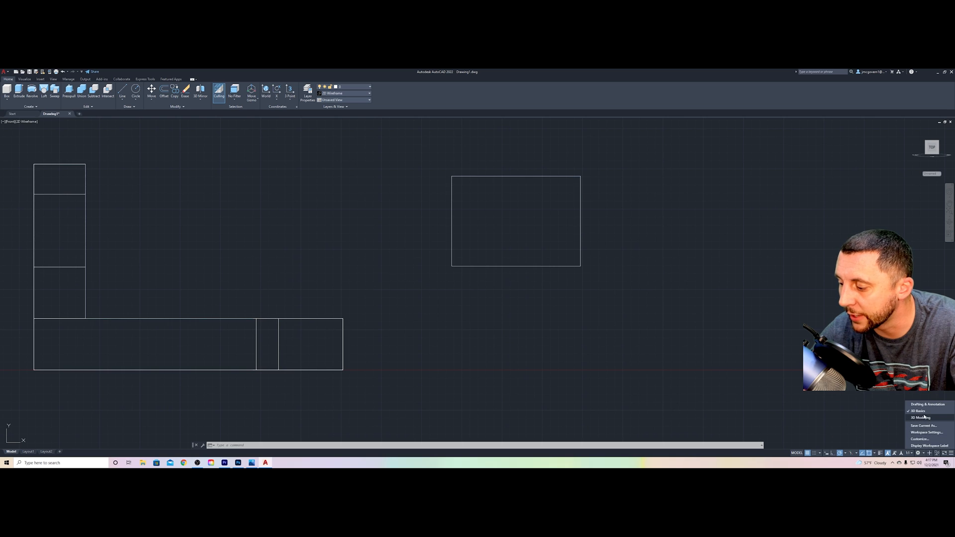
mouse_move(927, 404)
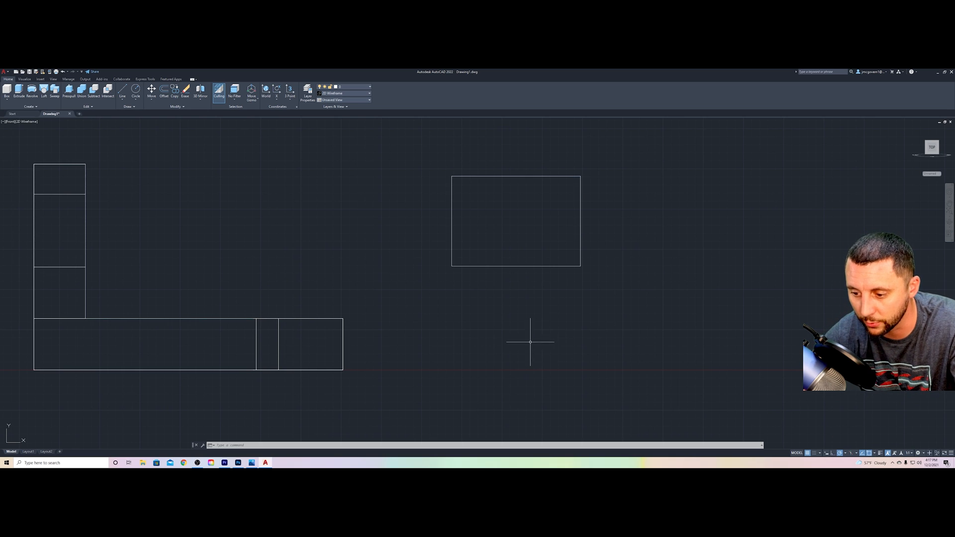
mouse_move(284, 122)
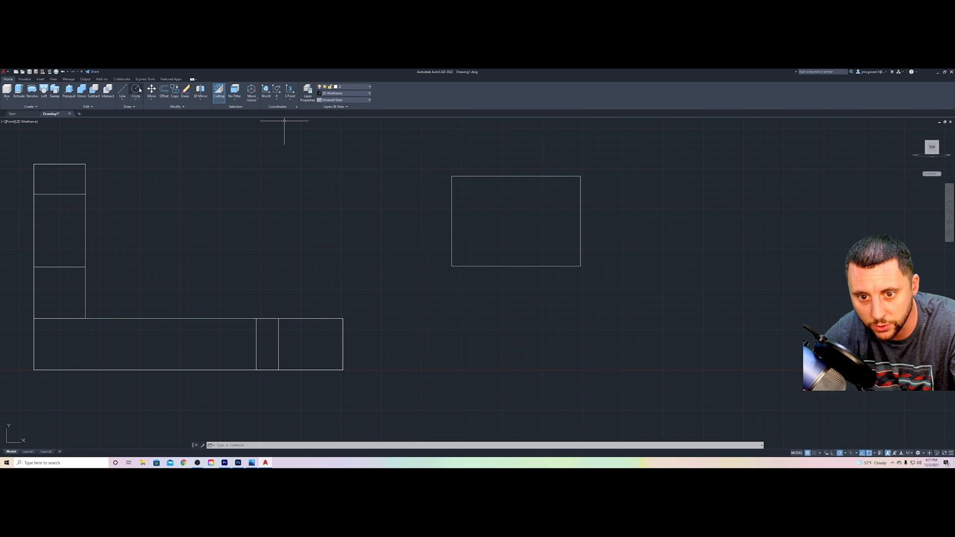
left_click(135, 90)
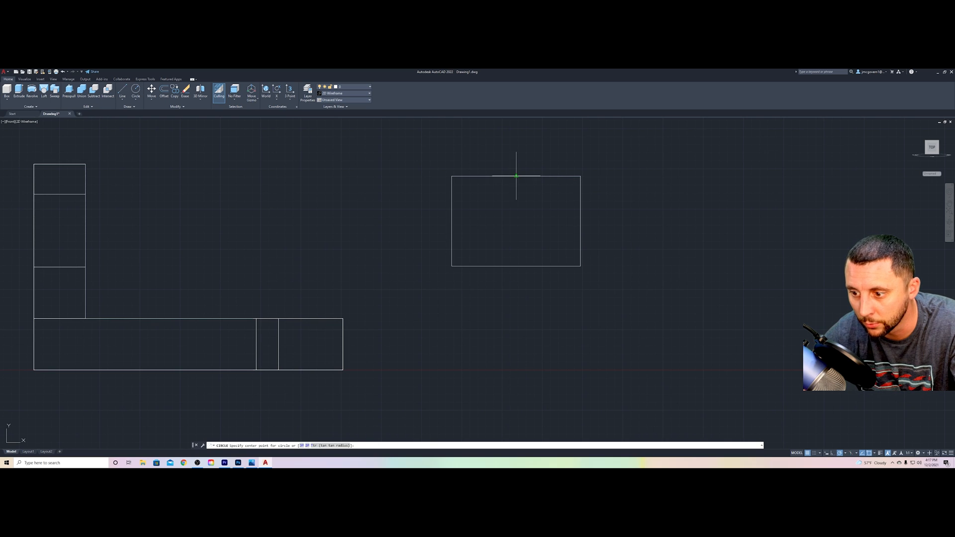
left_click(516, 177)
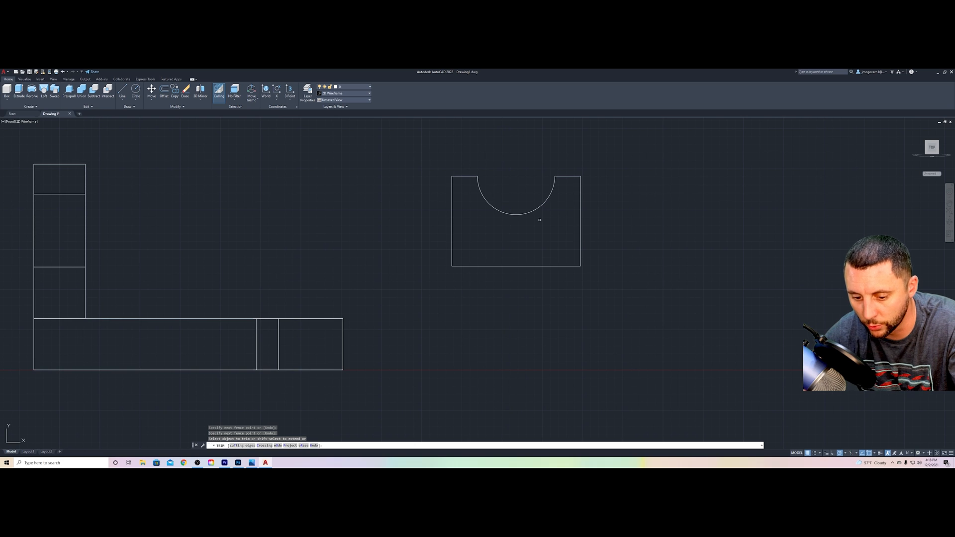
mouse_move(542, 227)
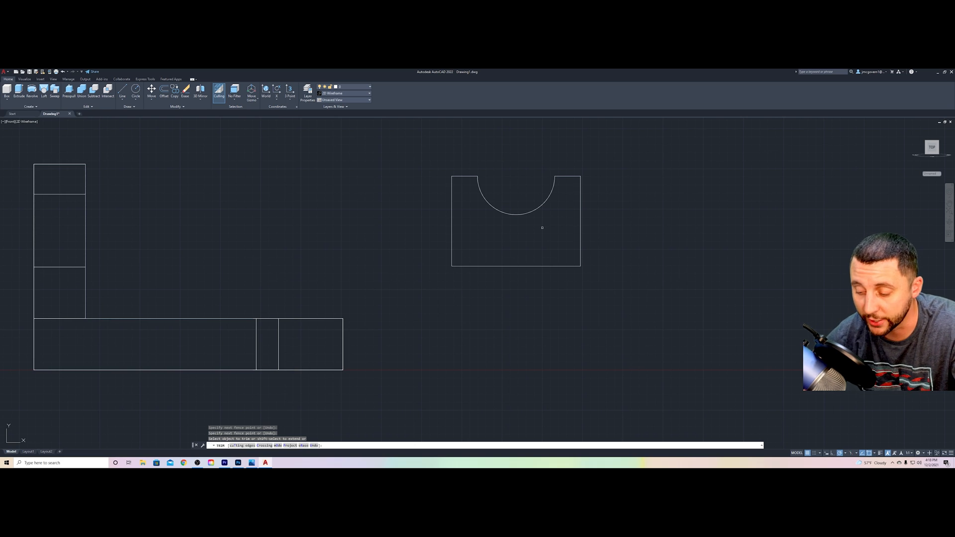
mouse_move(556, 209)
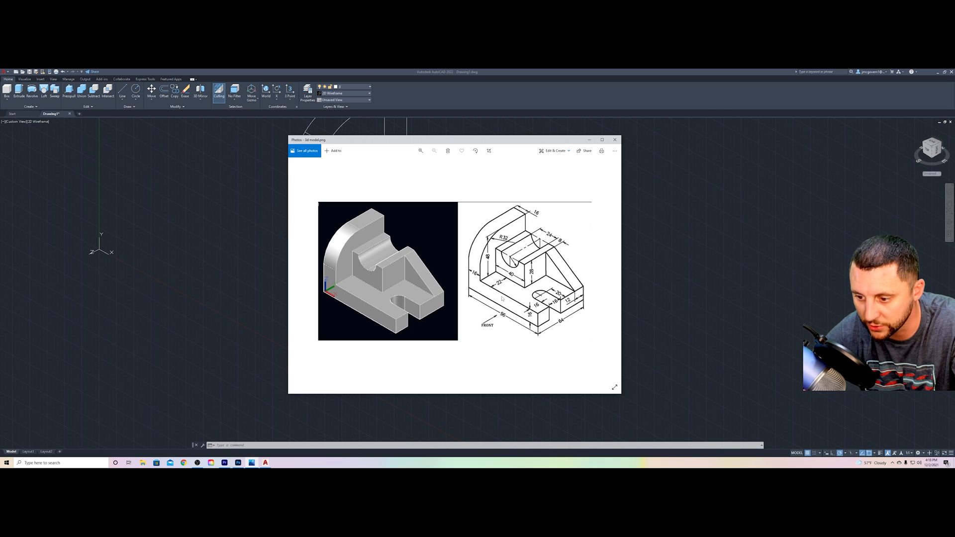
- Extrude the notched profile and move the saddle block onto the base plate
left_click(615, 139)
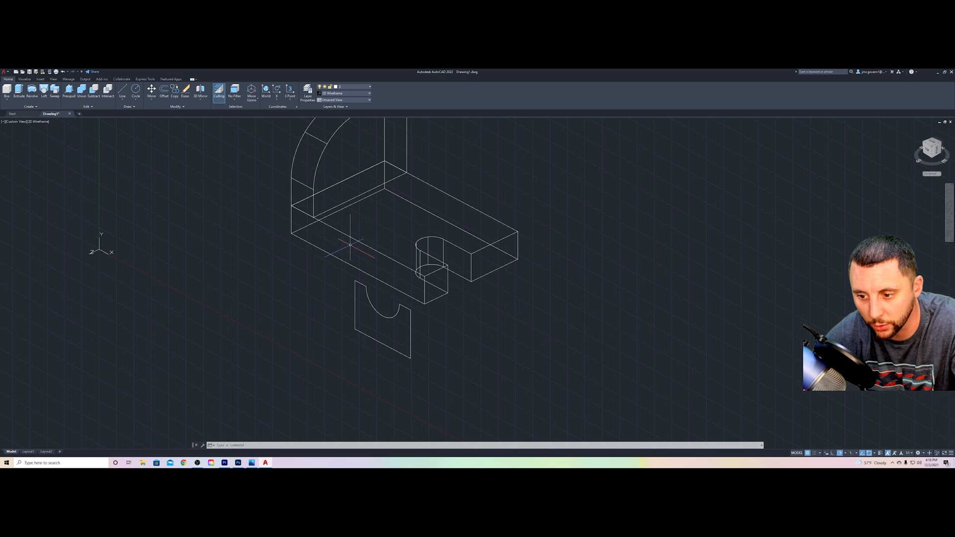
left_click(18, 90)
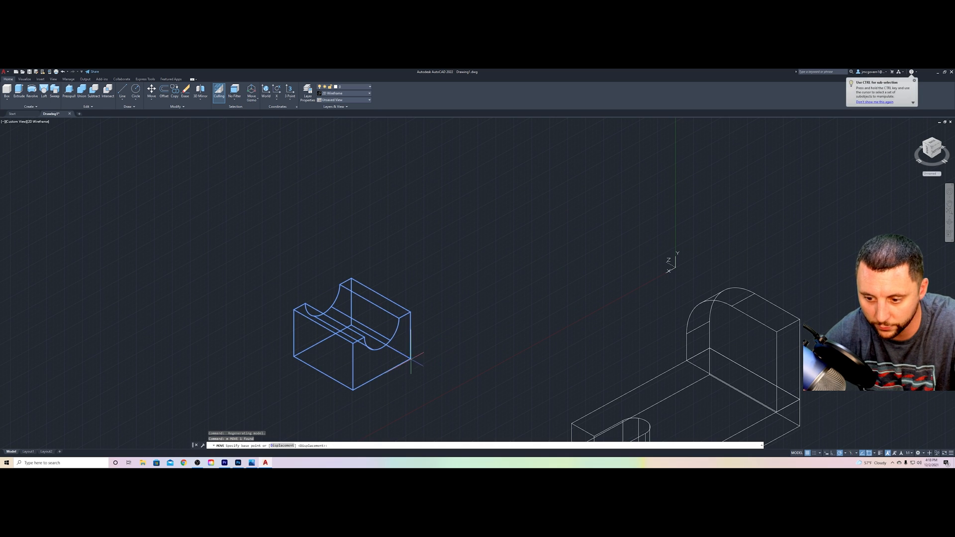
left_click(413, 355)
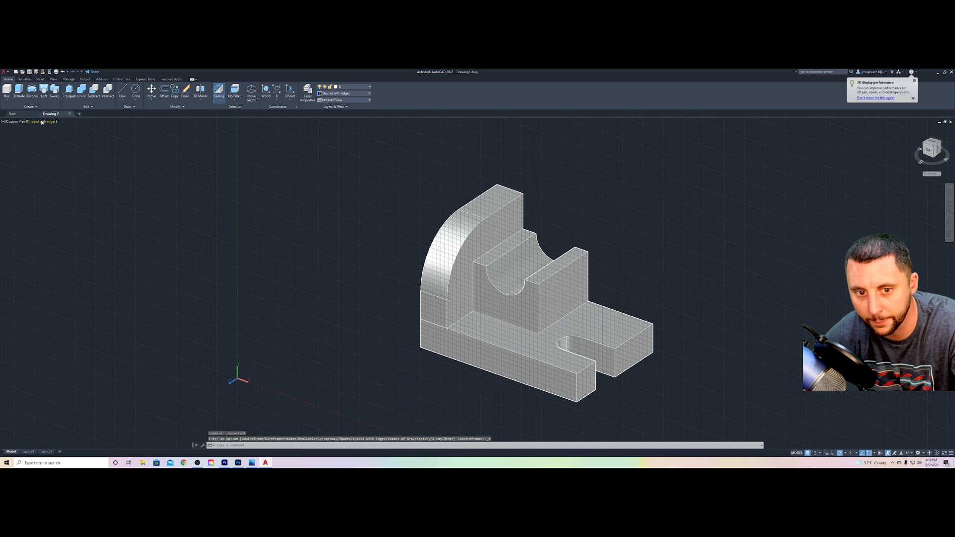
left_click(39, 121)
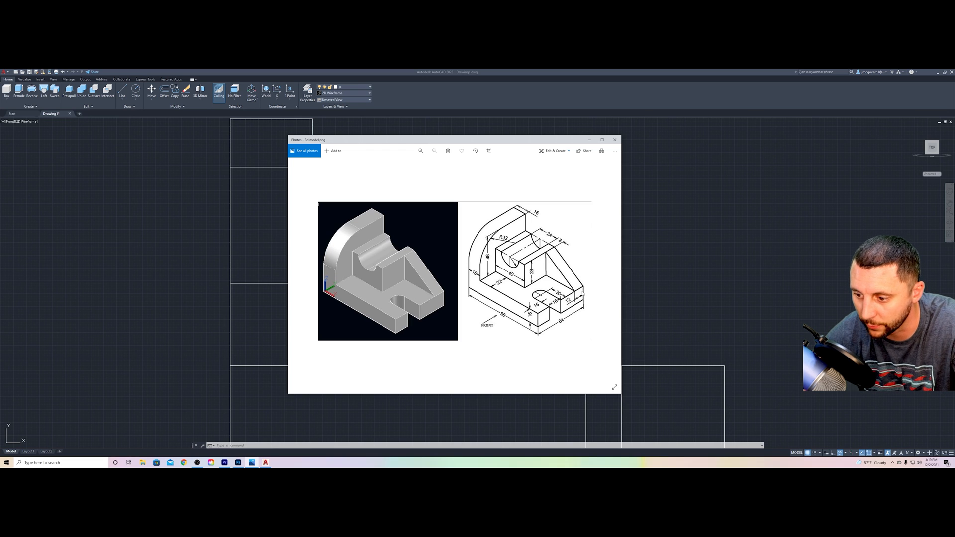
left_click(615, 139)
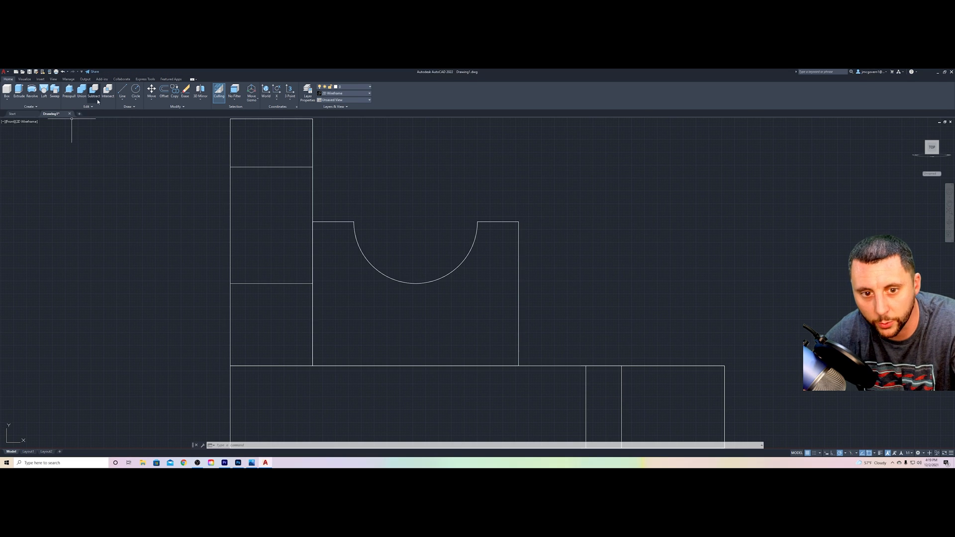
- Begin the triangular rib polyline at the plate's far end using end, mid and cen snaps
left_click(125, 90)
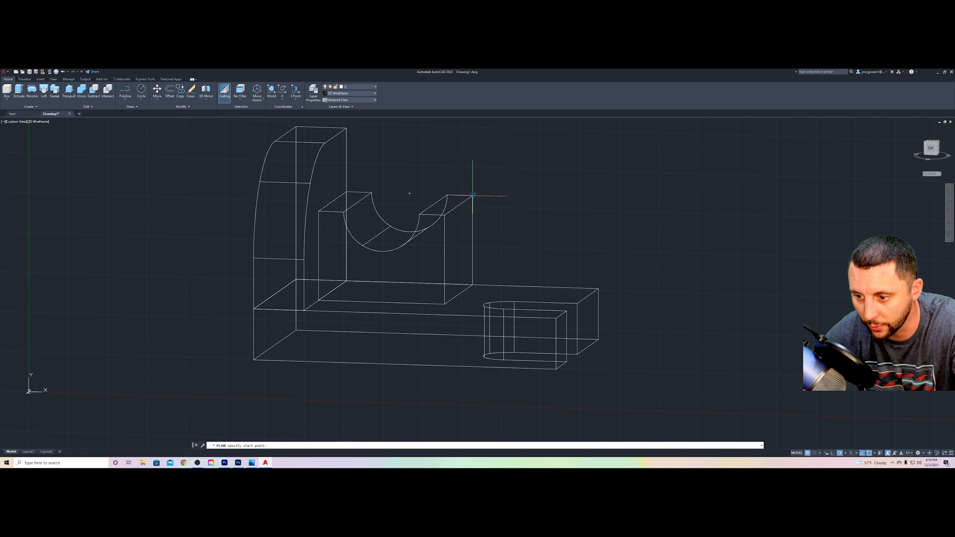
key("alt+tab")
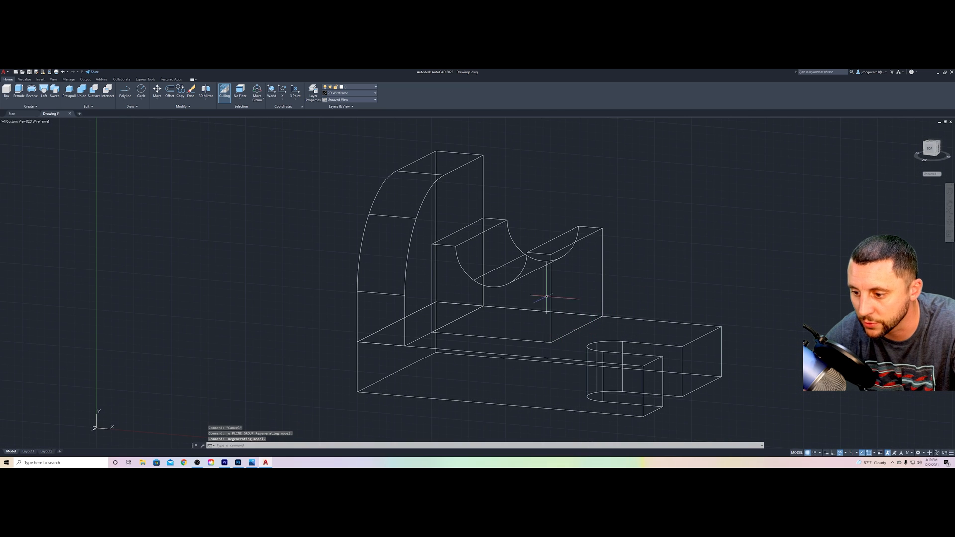
mouse_move(713, 318)
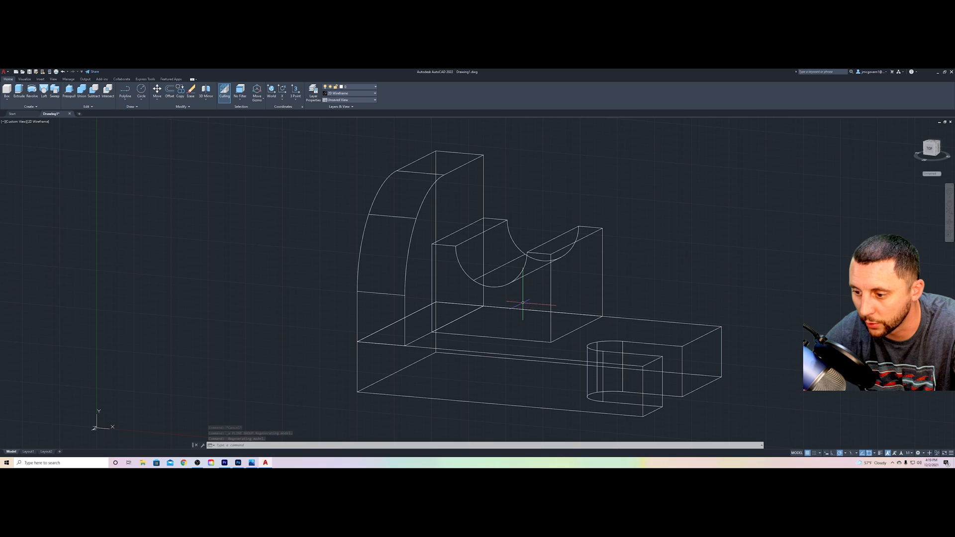
left_click(33, 121)
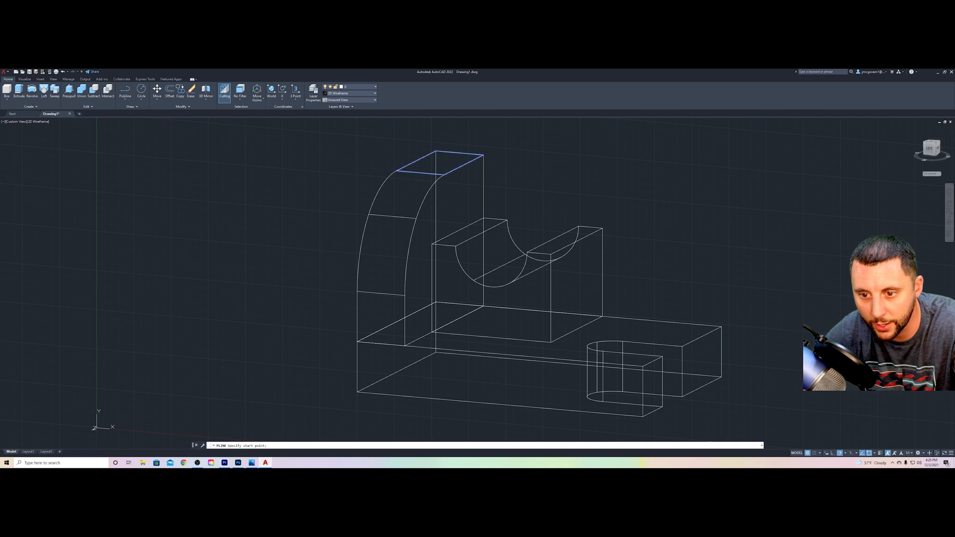
left_click(602, 303)
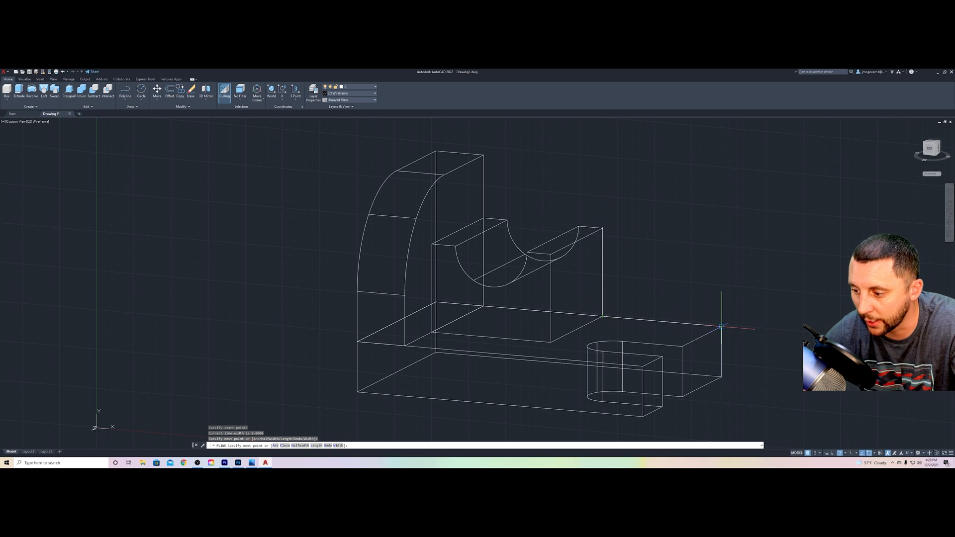
mouse_move(725, 329)
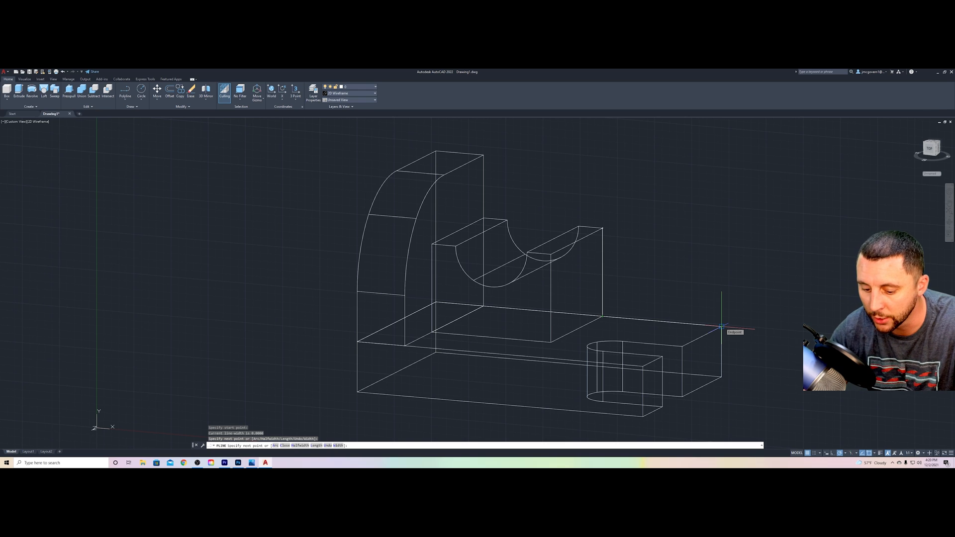
type("end")
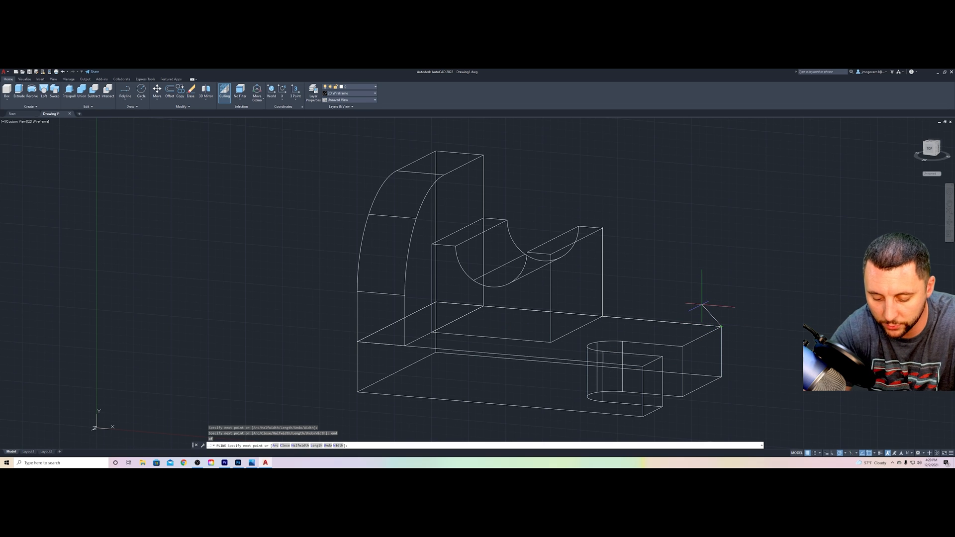
type("mid")
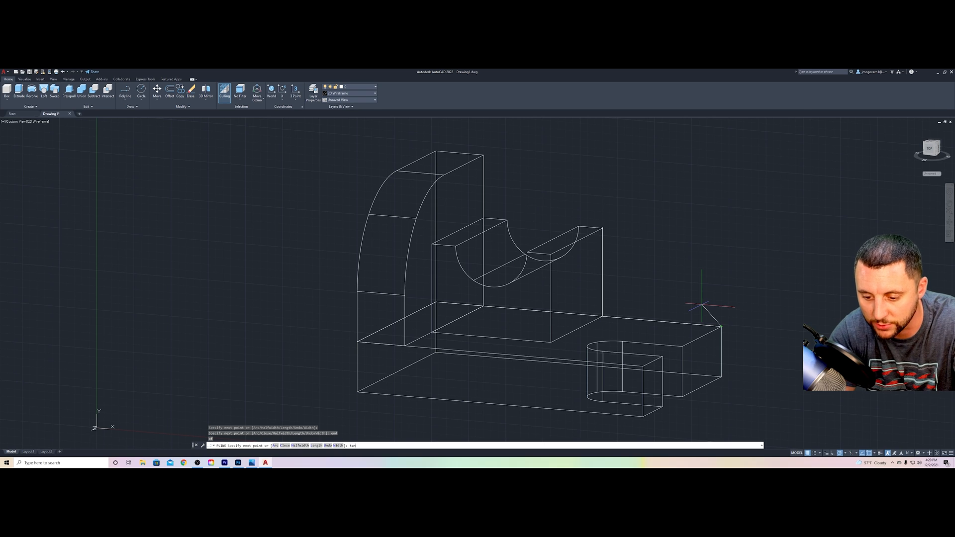
type("cen")
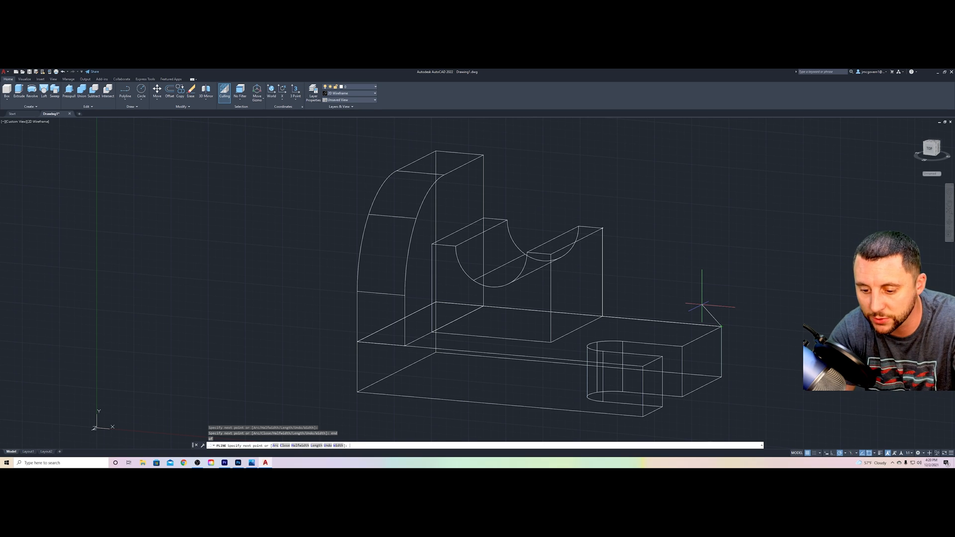
mouse_move(609, 235)
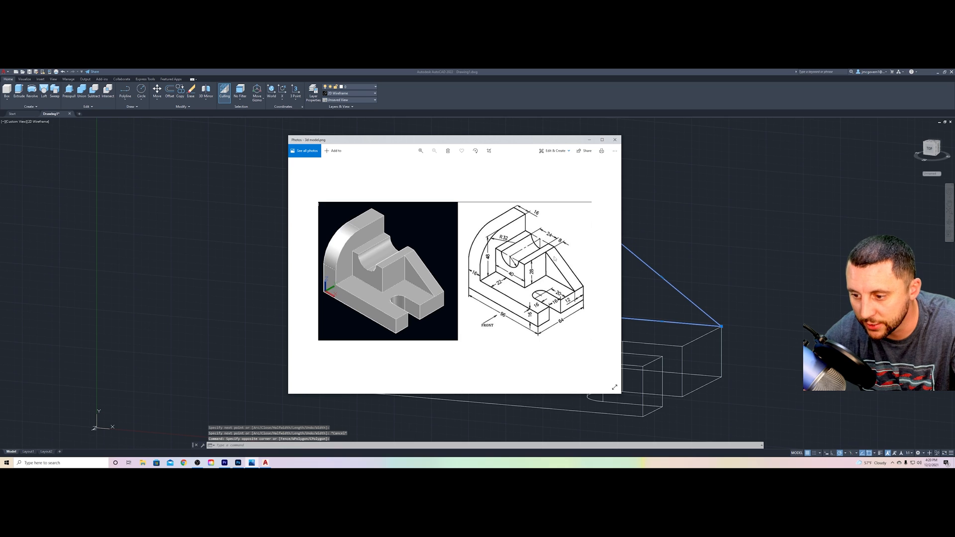
- Display the extruded wedge rib bracket in the Shaded with Edges visual style
left_click(615, 139)
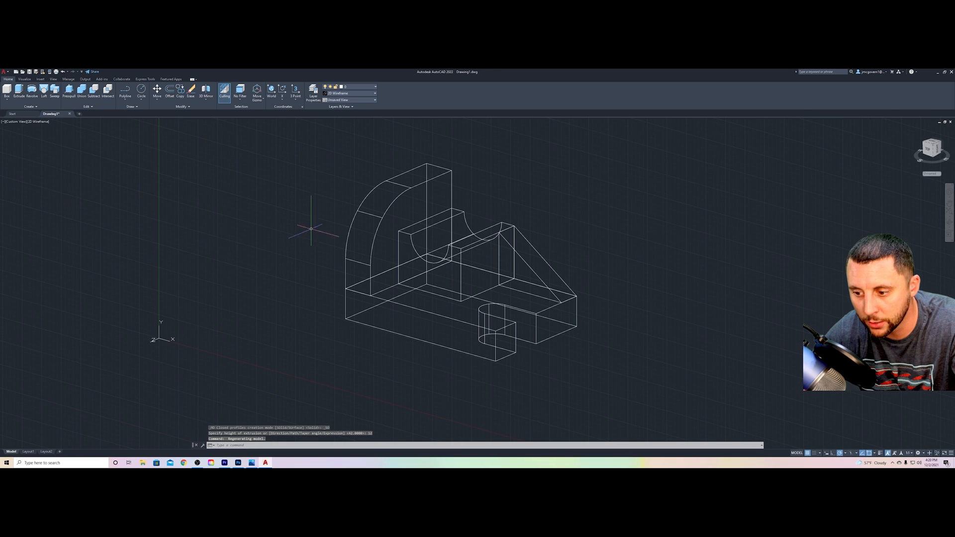
left_click(35, 121)
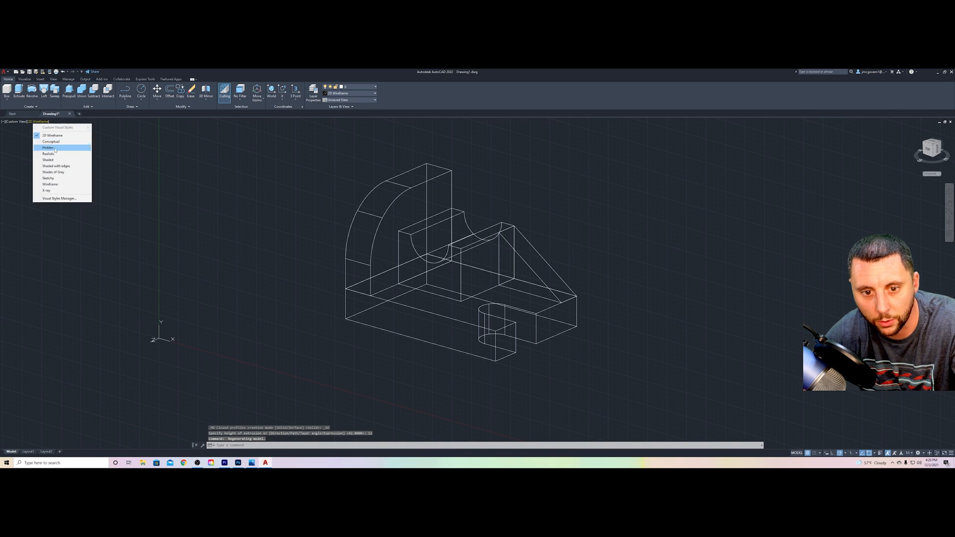
left_click(56, 166)
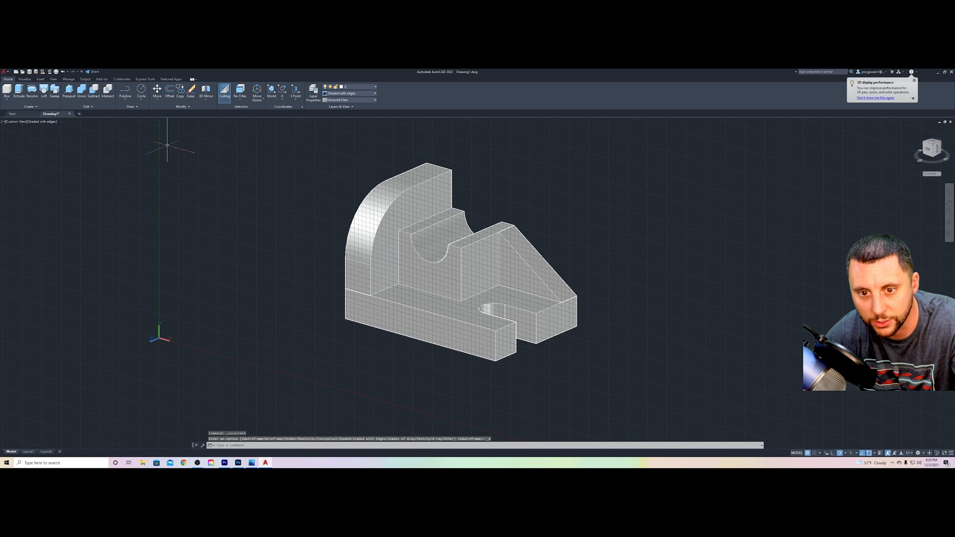
- Union the base plate, back wall, saddle block and rib, then view from the isometric ViewCube corner
left_click(81, 96)
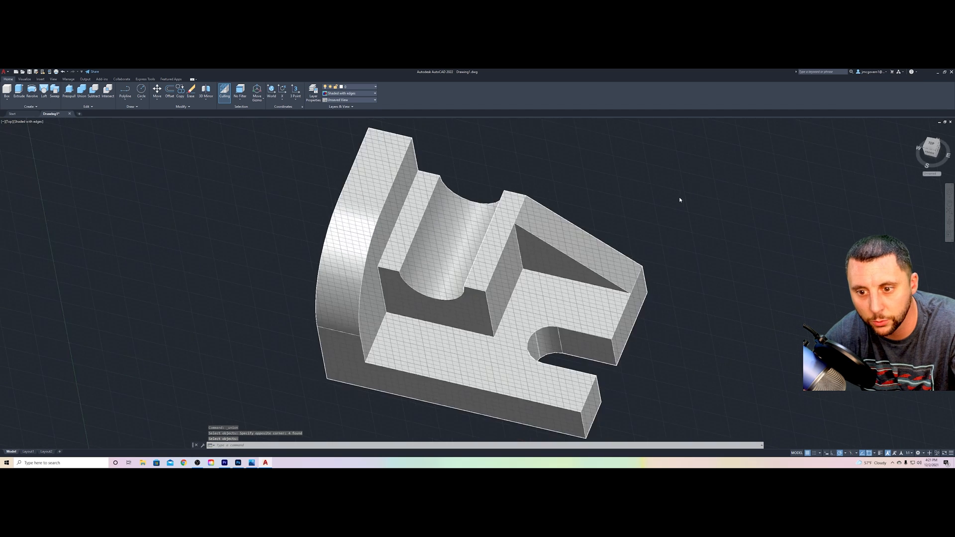
left_click(932, 148)
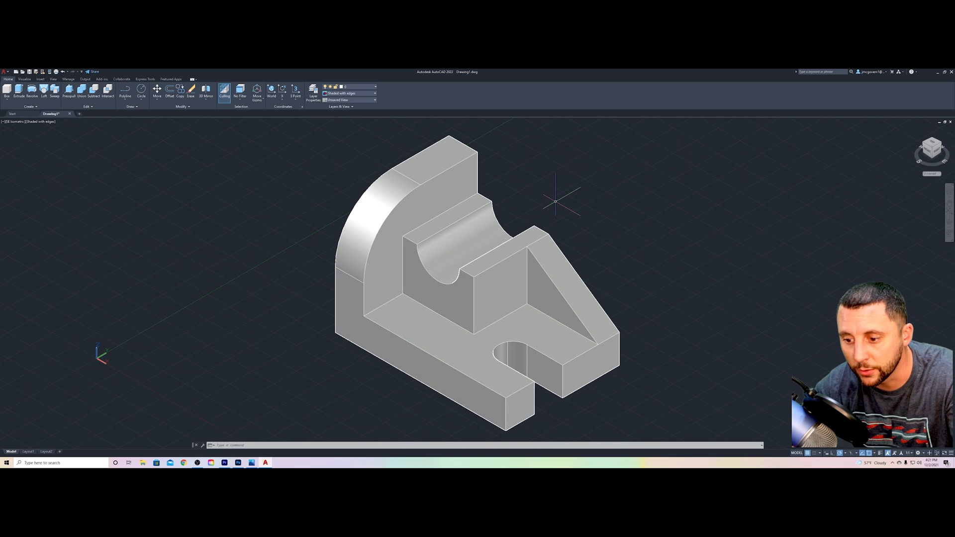
mouse_move(343, 125)
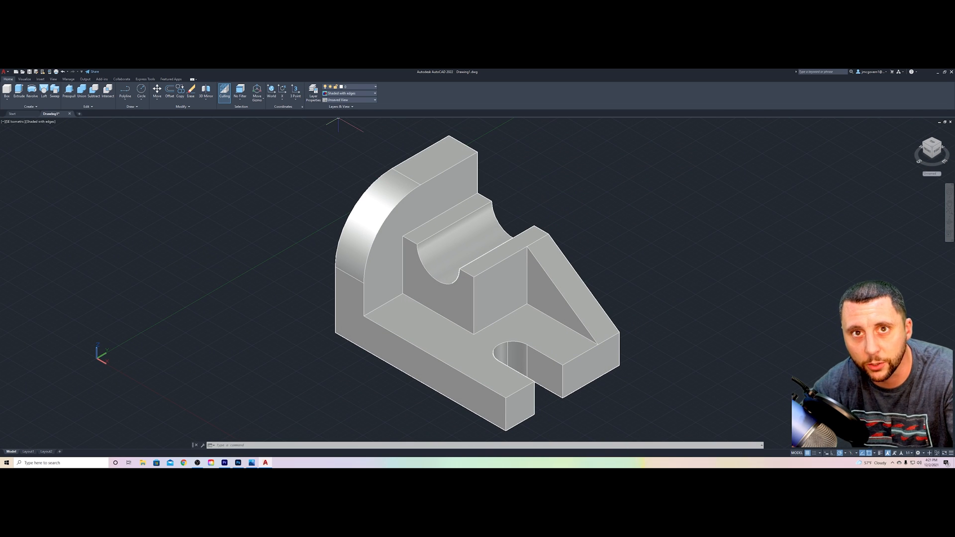